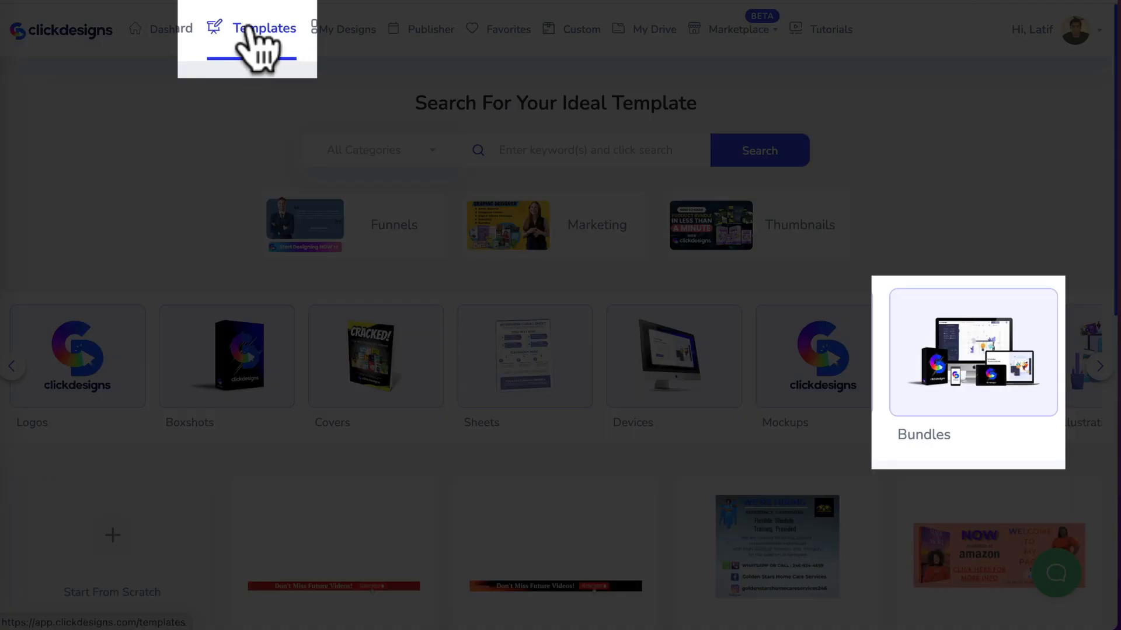
mouse_move(979, 378)
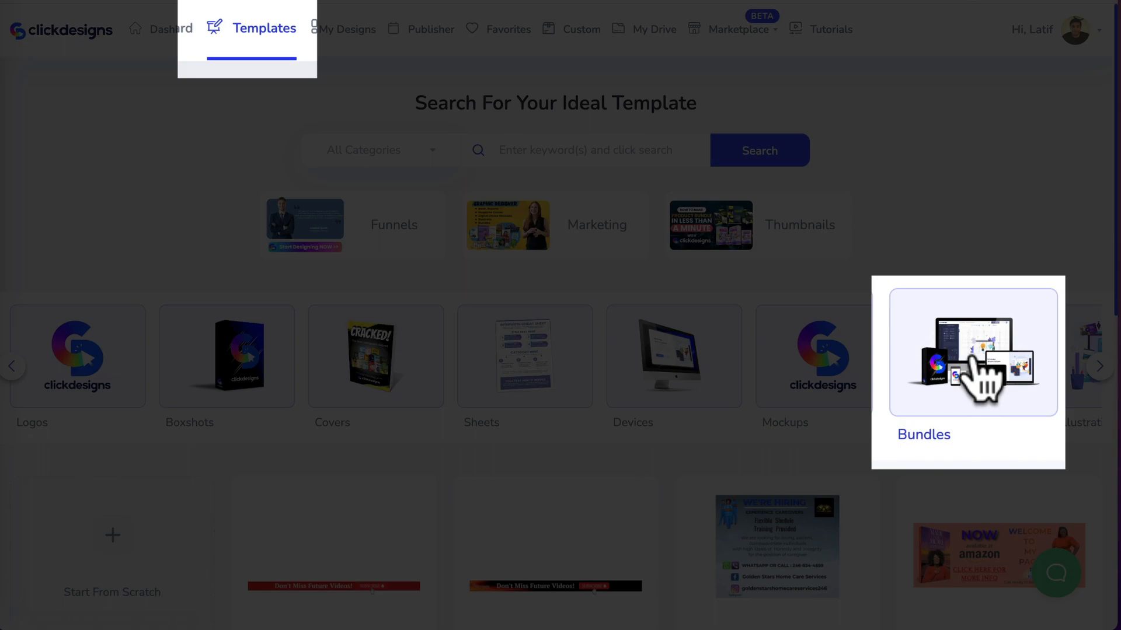
Step: Start a new design named Bundle 3 from the orange-and-white Socifeed bundle template
left_click(967, 350)
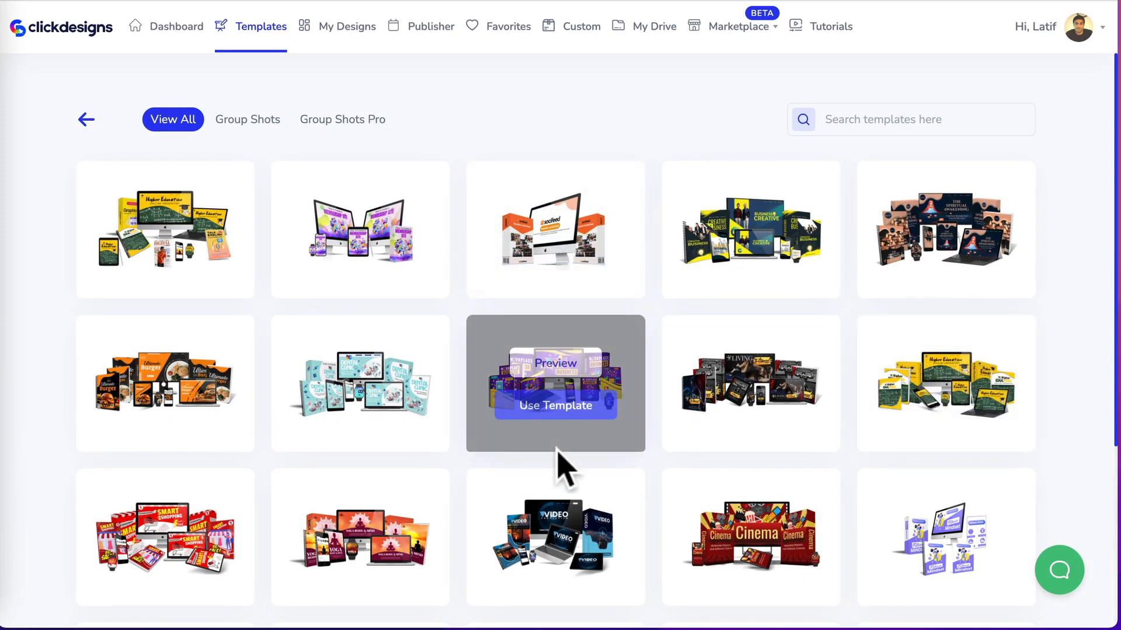
scroll("down", 3)
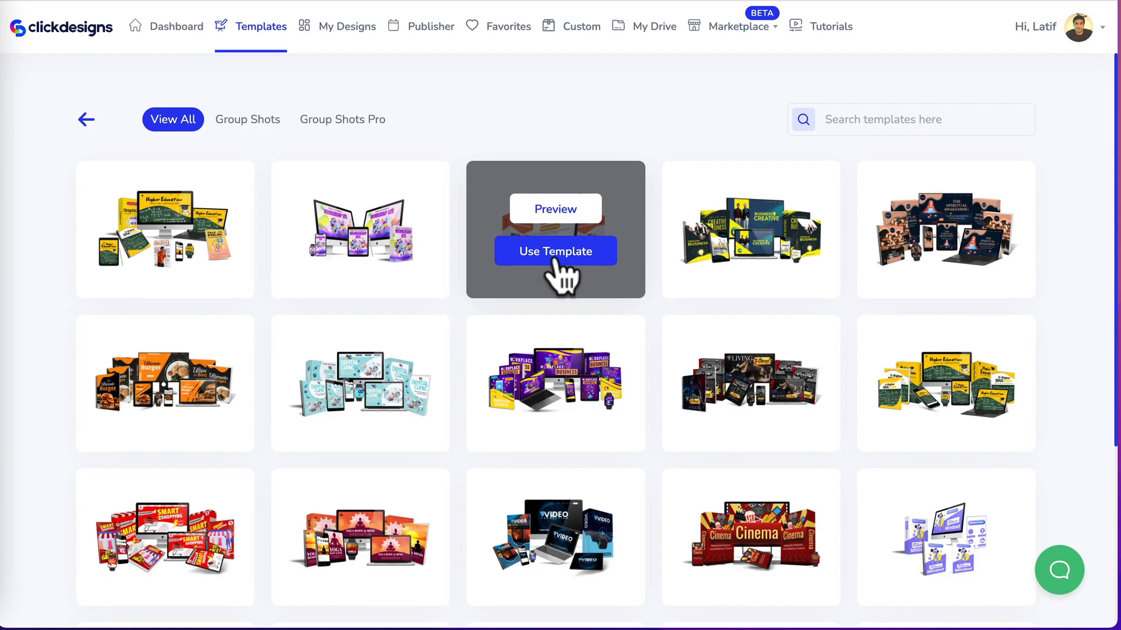
left_click(555, 251)
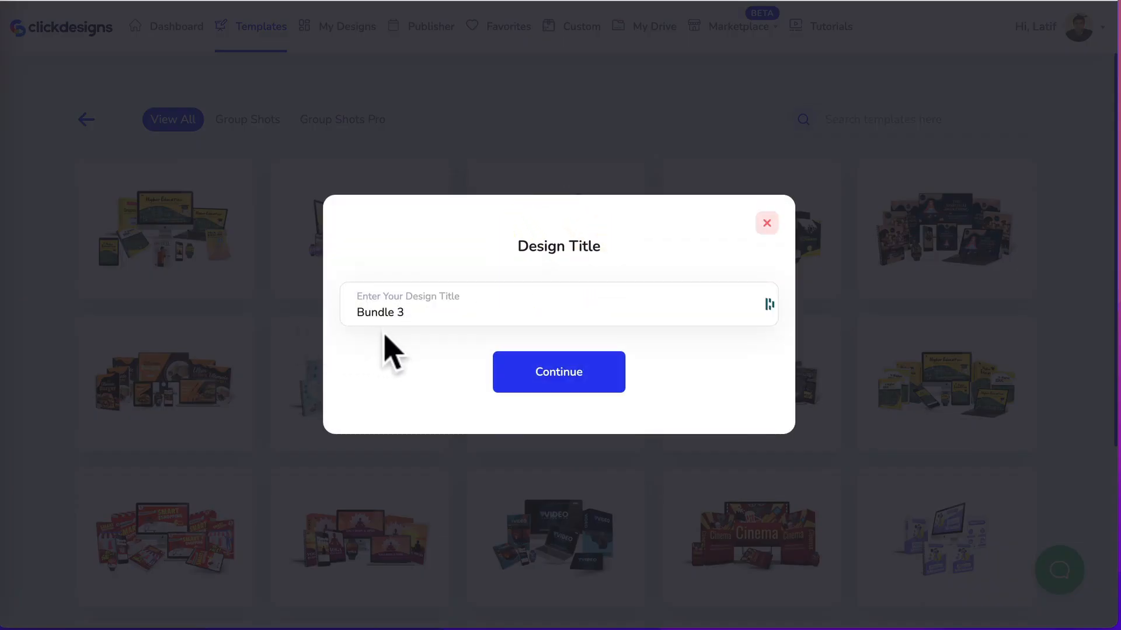
left_click(558, 371)
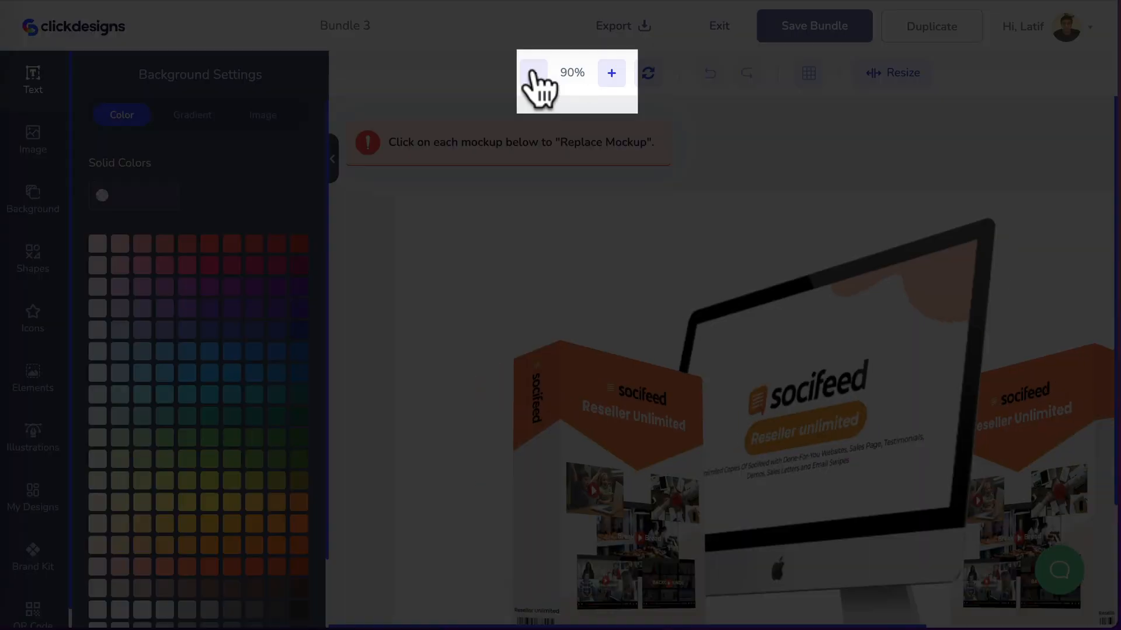
Step: Zoom to 60%, select the left Socifeed box and bring up its Replace Mockup choices
left_click(533, 72)
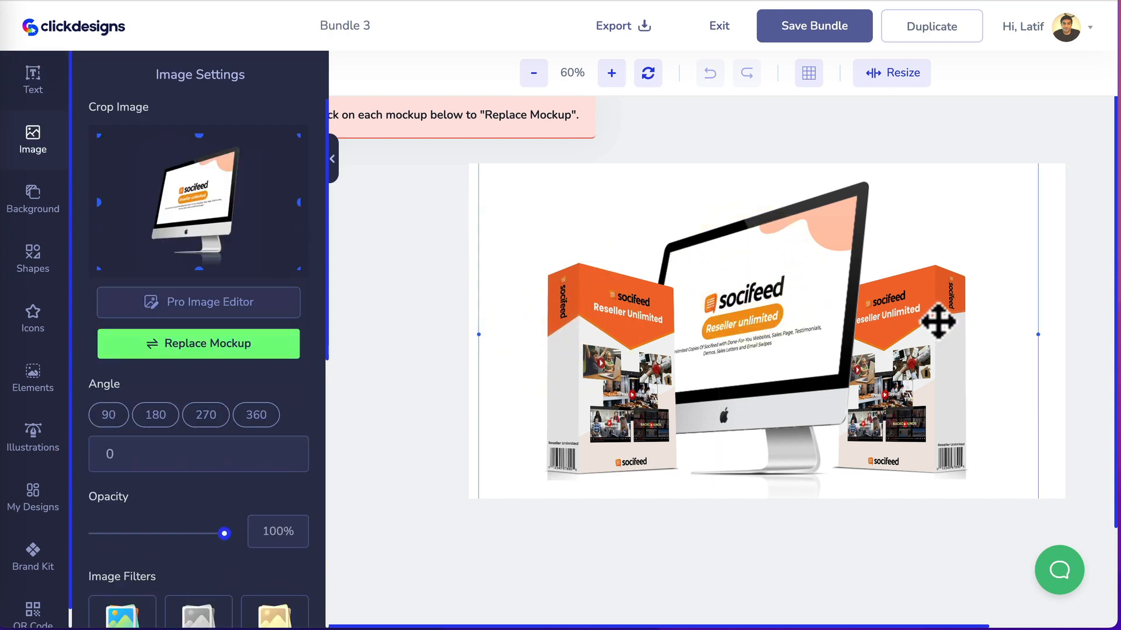
mouse_move(590, 338)
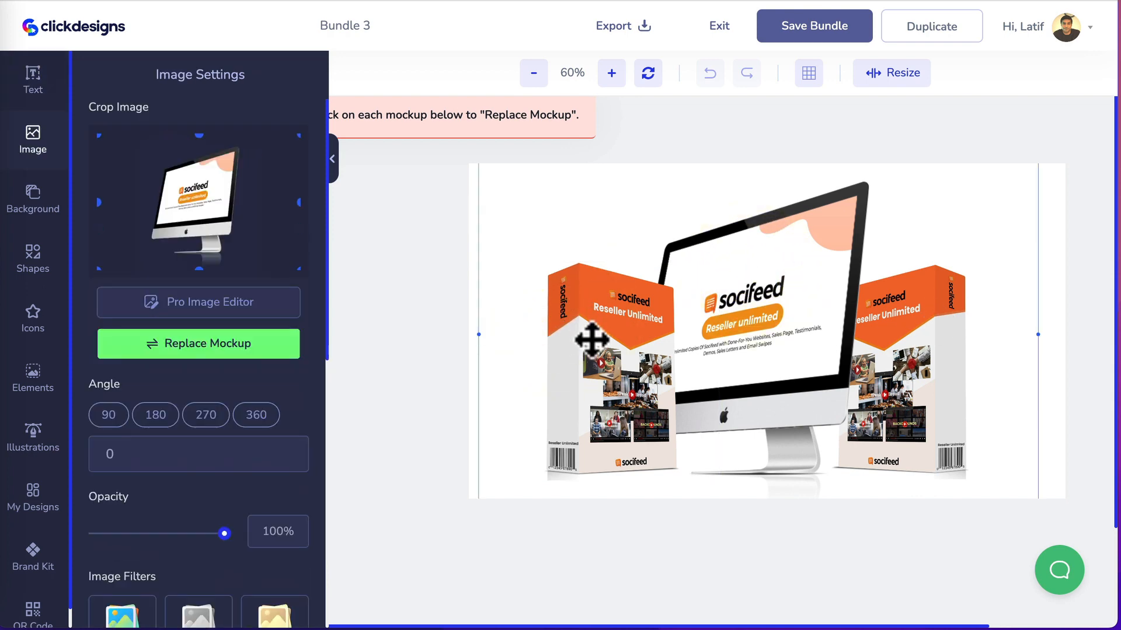
left_click(610, 364)
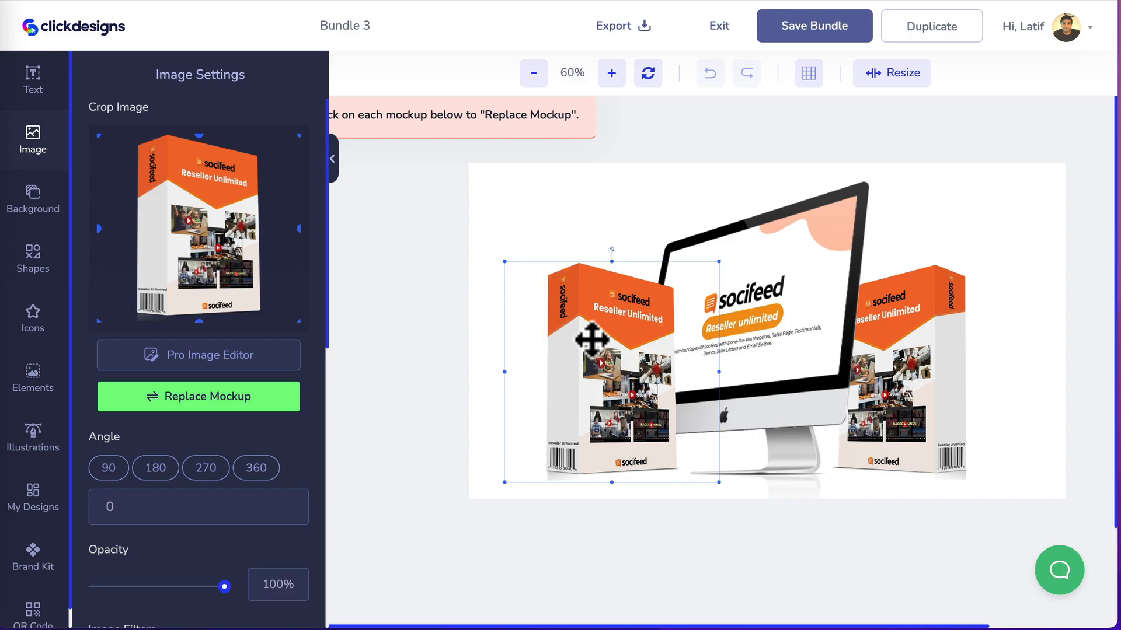
left_click(198, 395)
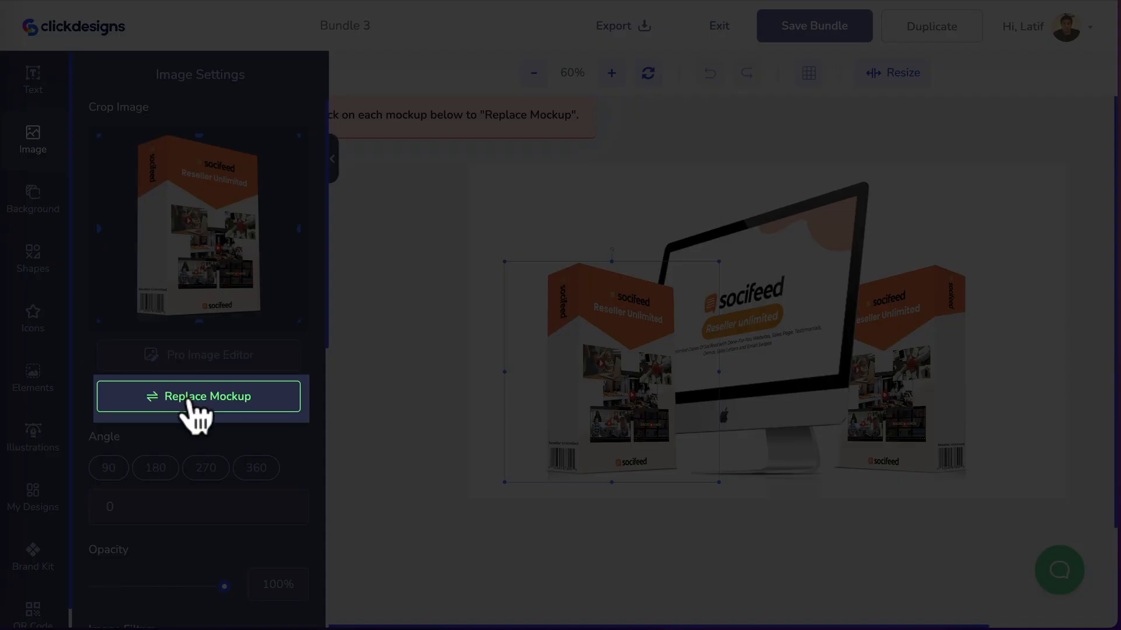
left_click(199, 395)
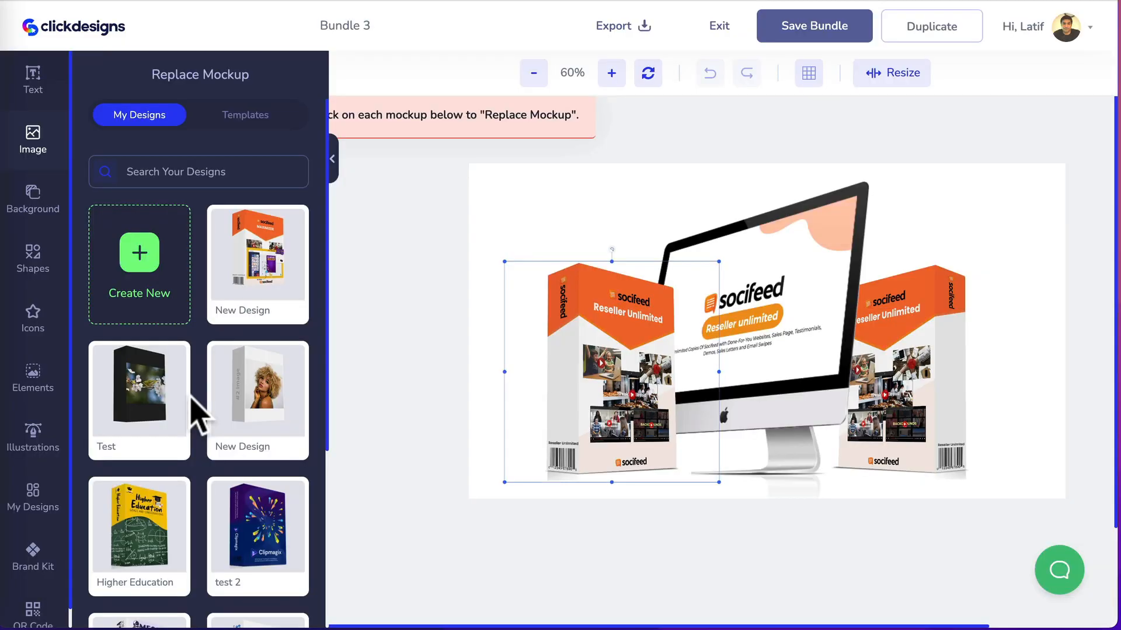
mouse_move(139, 115)
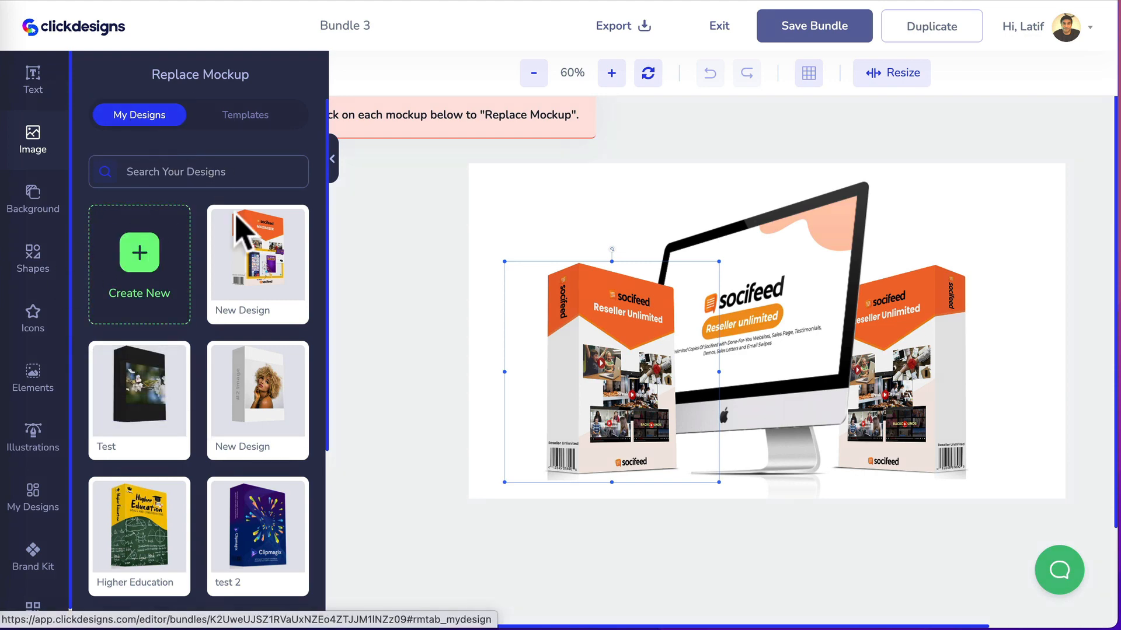
scroll("down", 3)
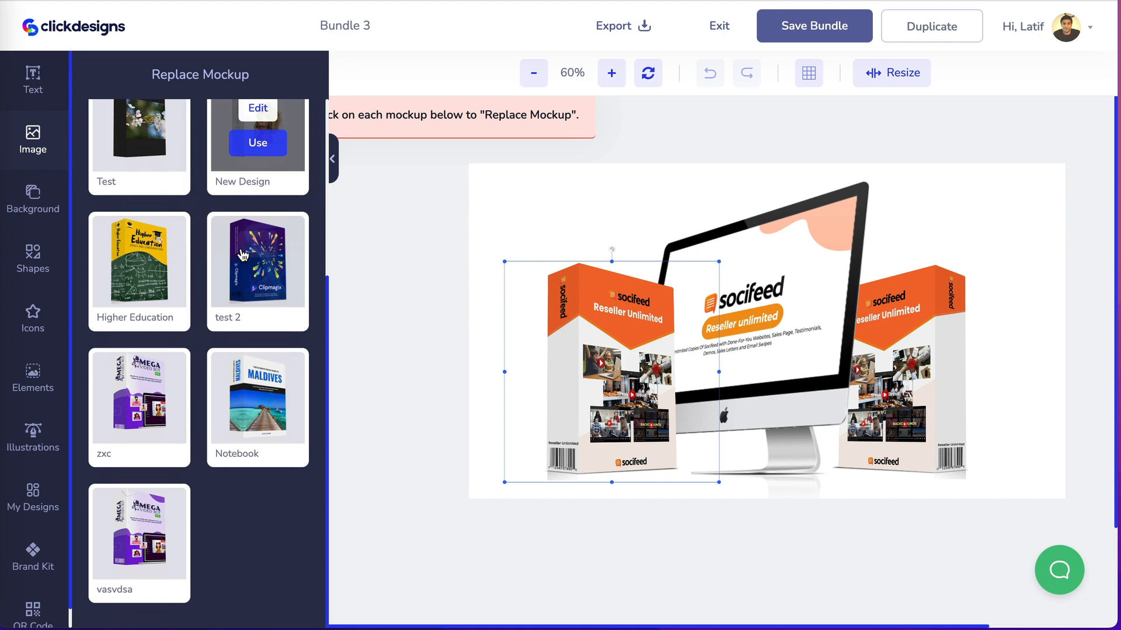
scroll("up", 3)
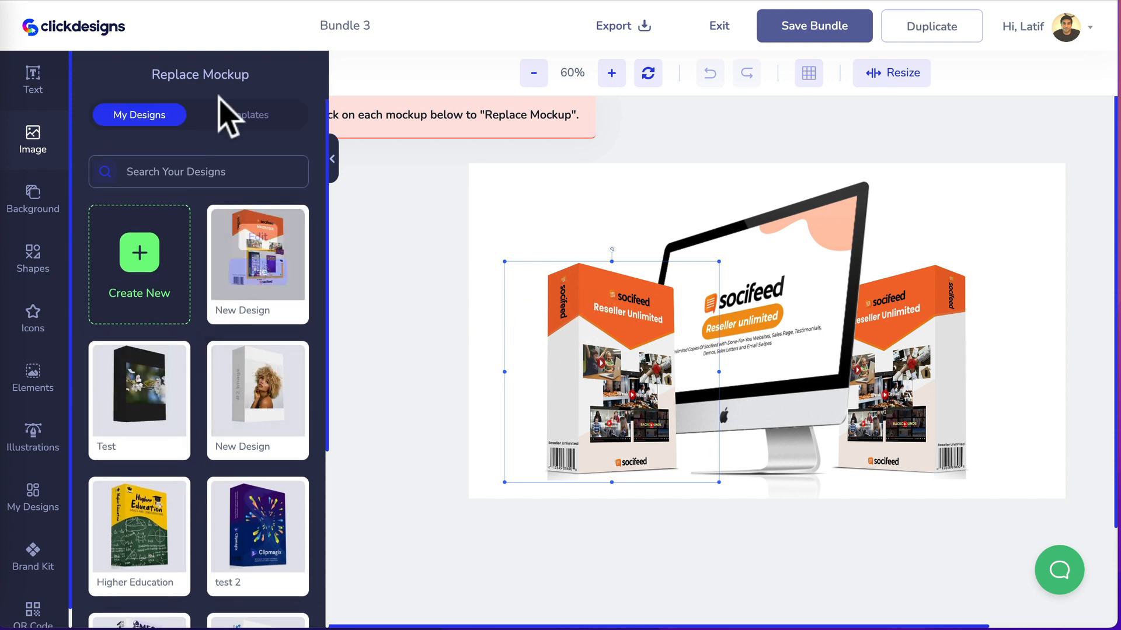
left_click(249, 116)
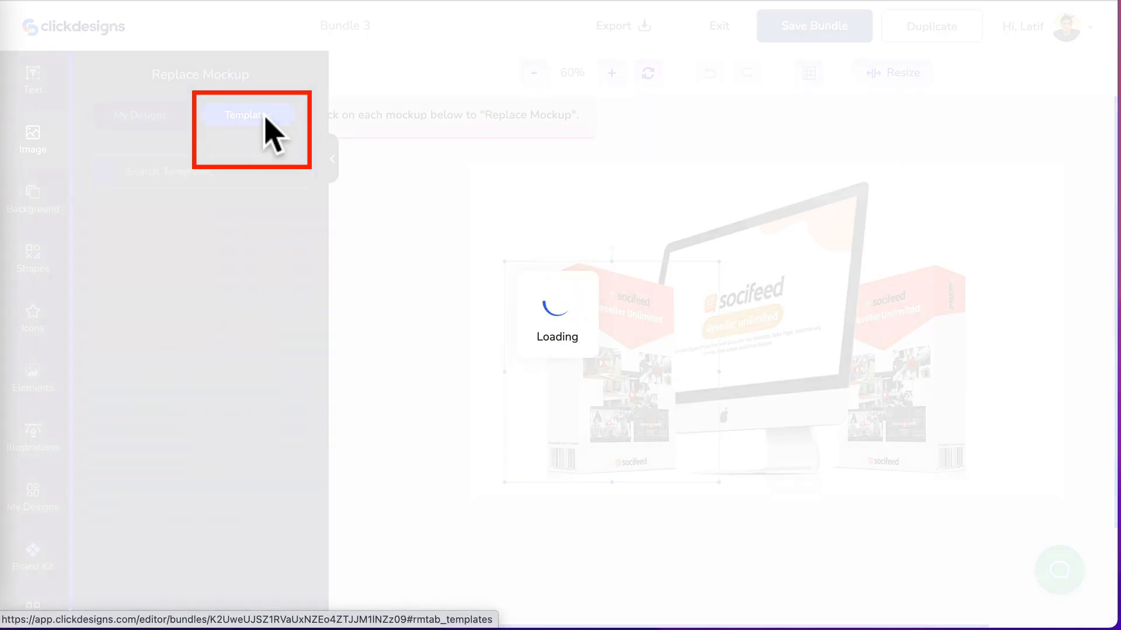
left_click(245, 115)
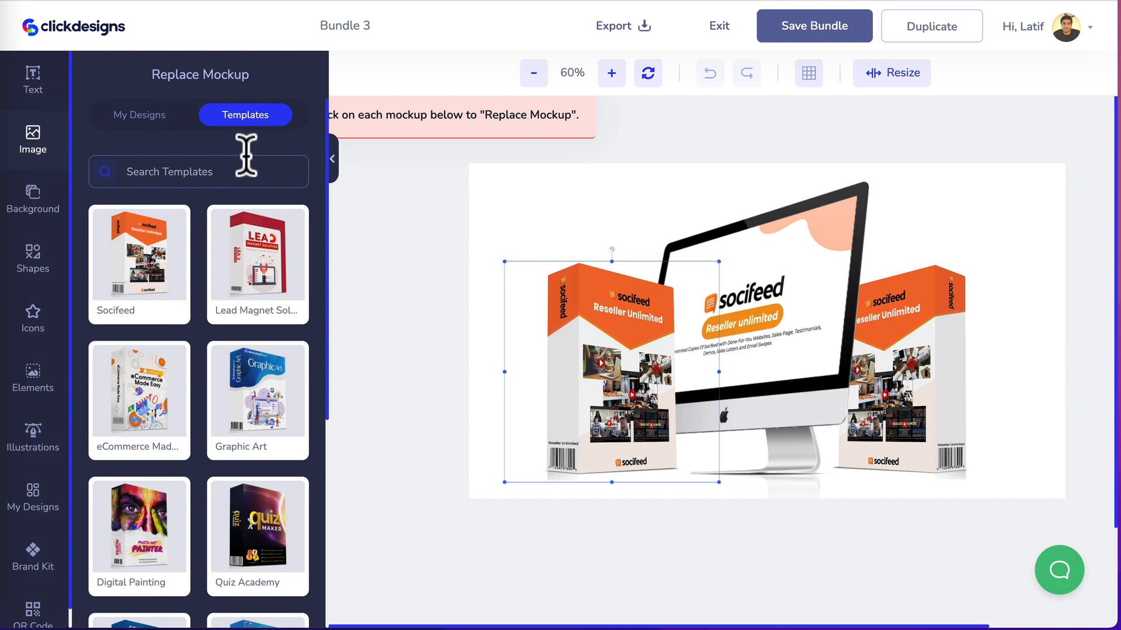
scroll("down", 3)
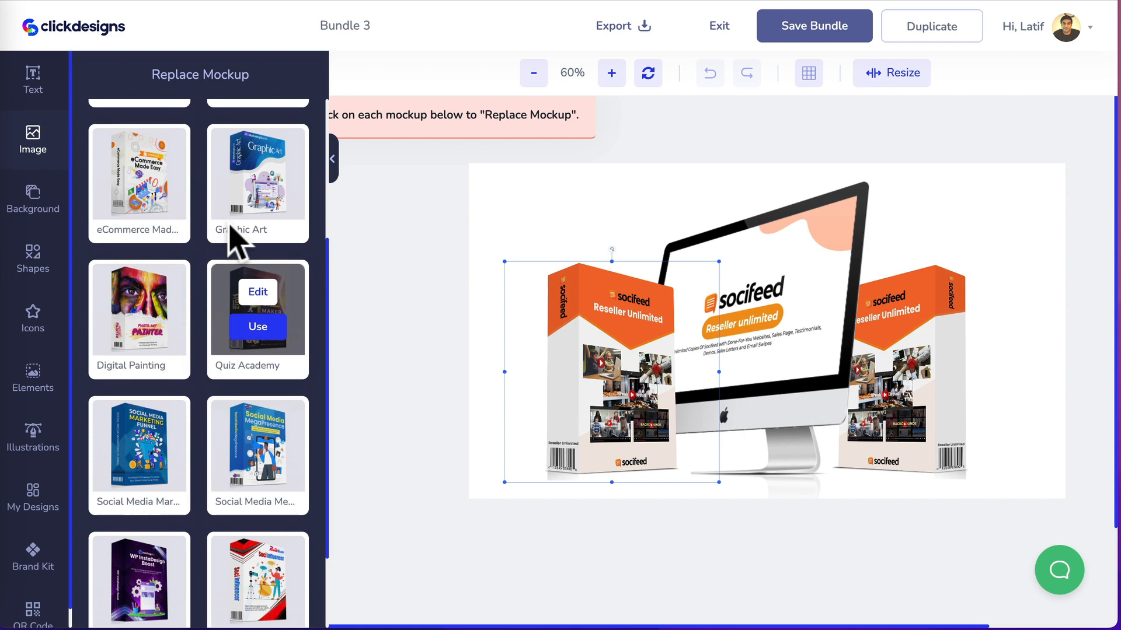
scroll("up", 3)
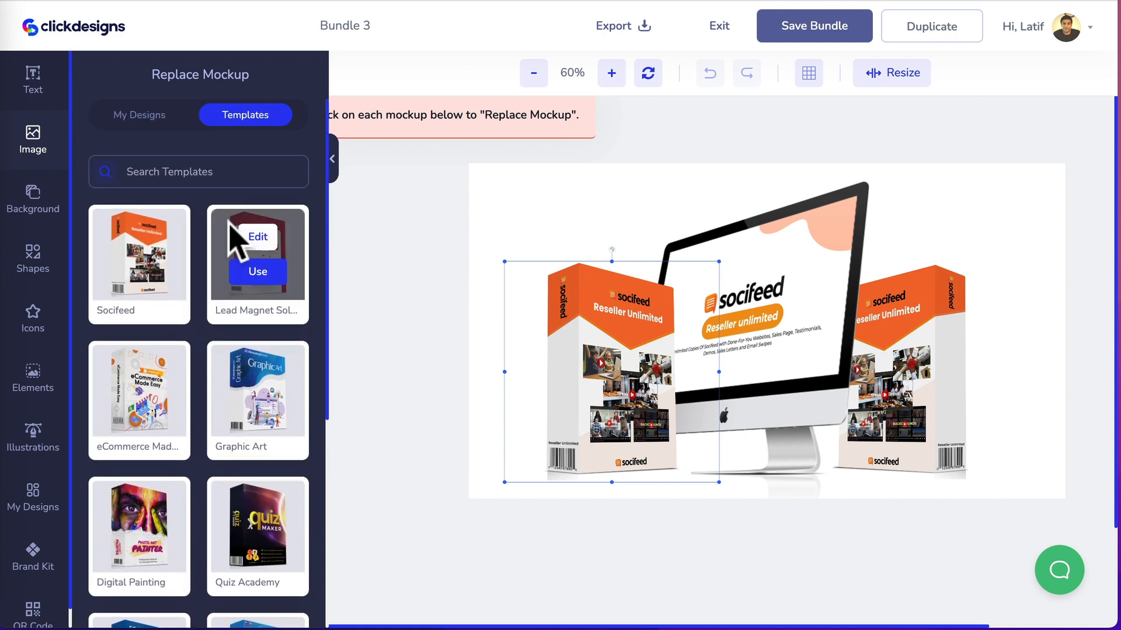
left_click(139, 115)
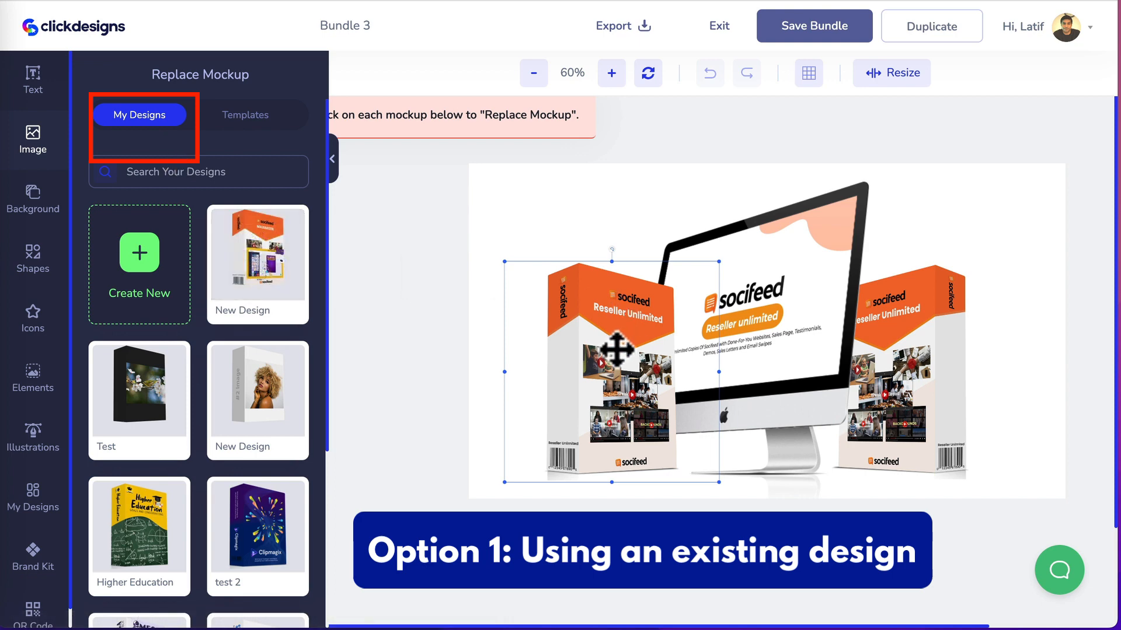
Step: Swap the left Socifeed box for the saved purple Clipmagix 'test 2' box design
scroll("down", 3)
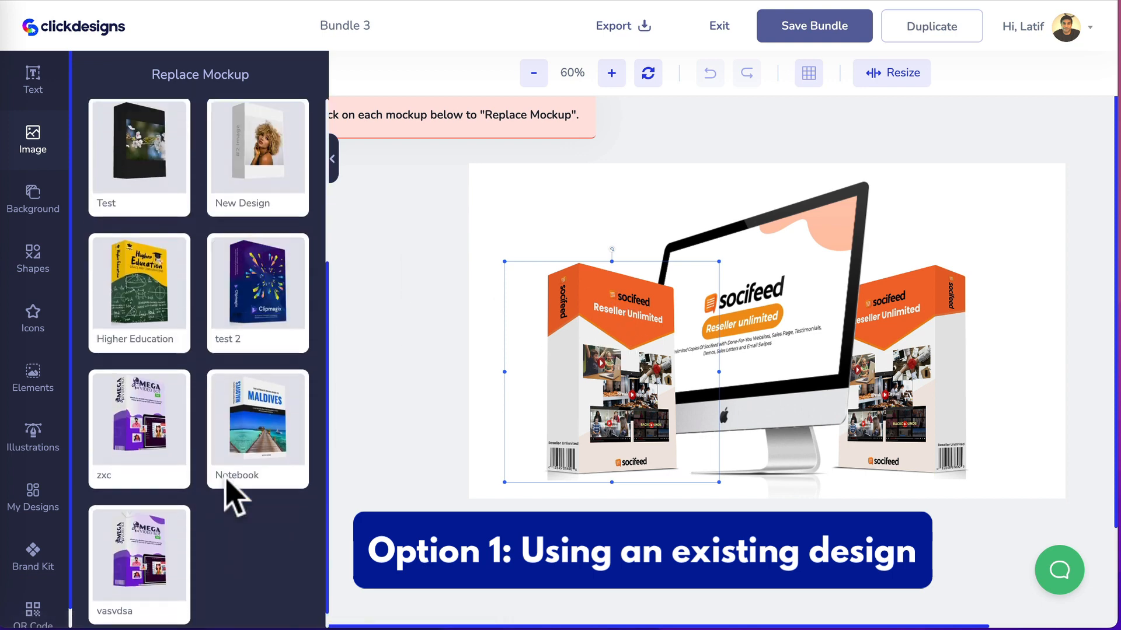
mouse_move(257, 292)
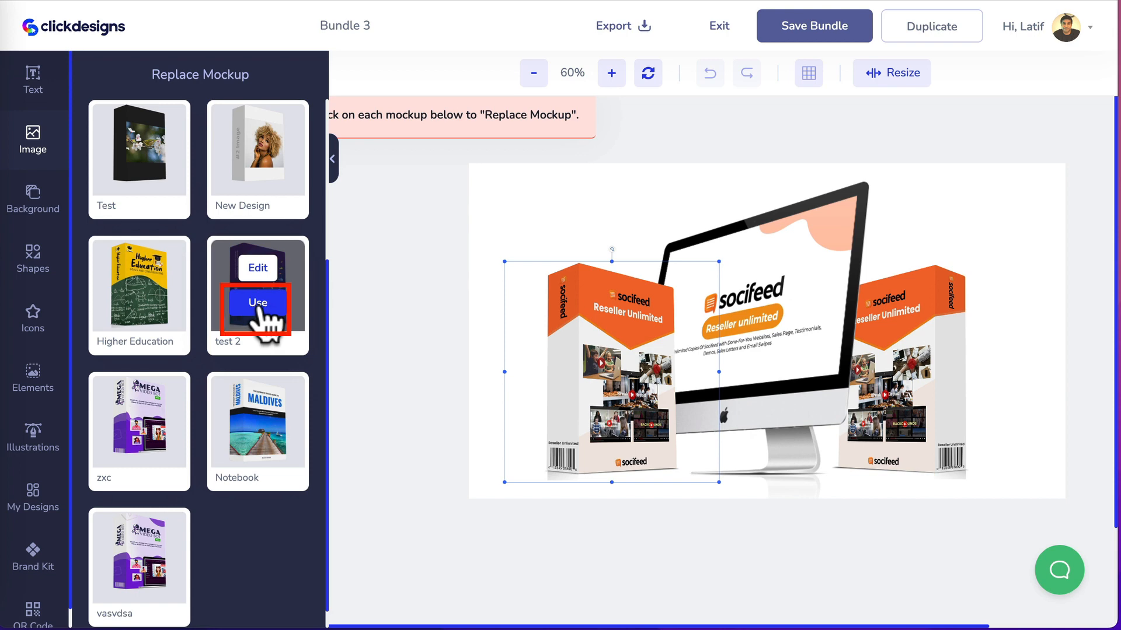
left_click(257, 303)
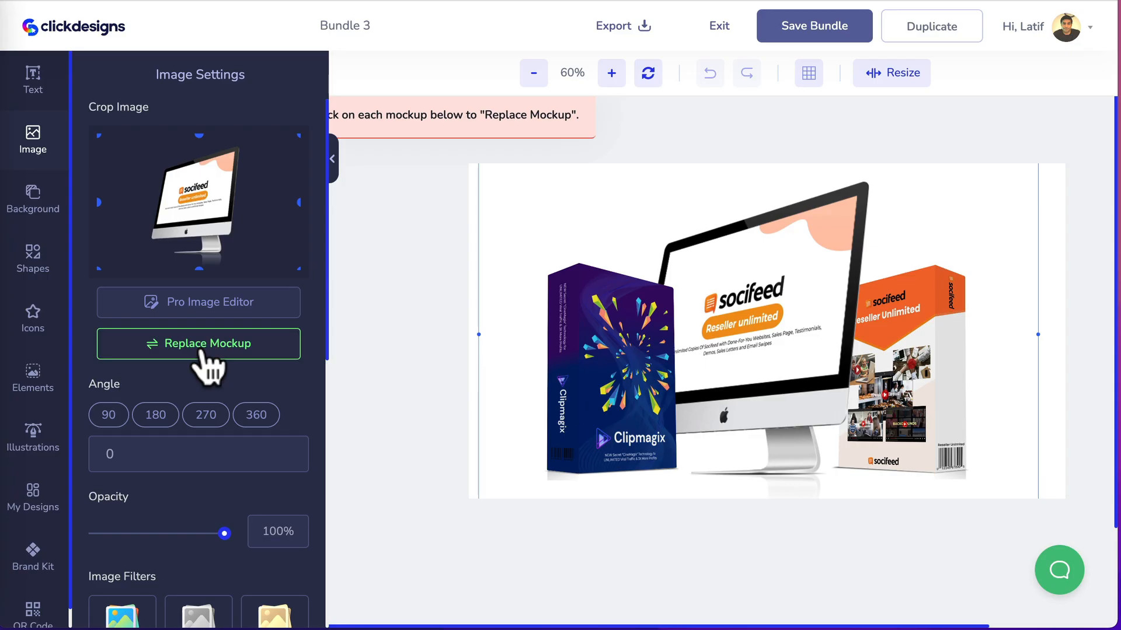
Step: Bring the saved New Design monitor into the mockup editor as the central monitor's replacement
left_click(199, 343)
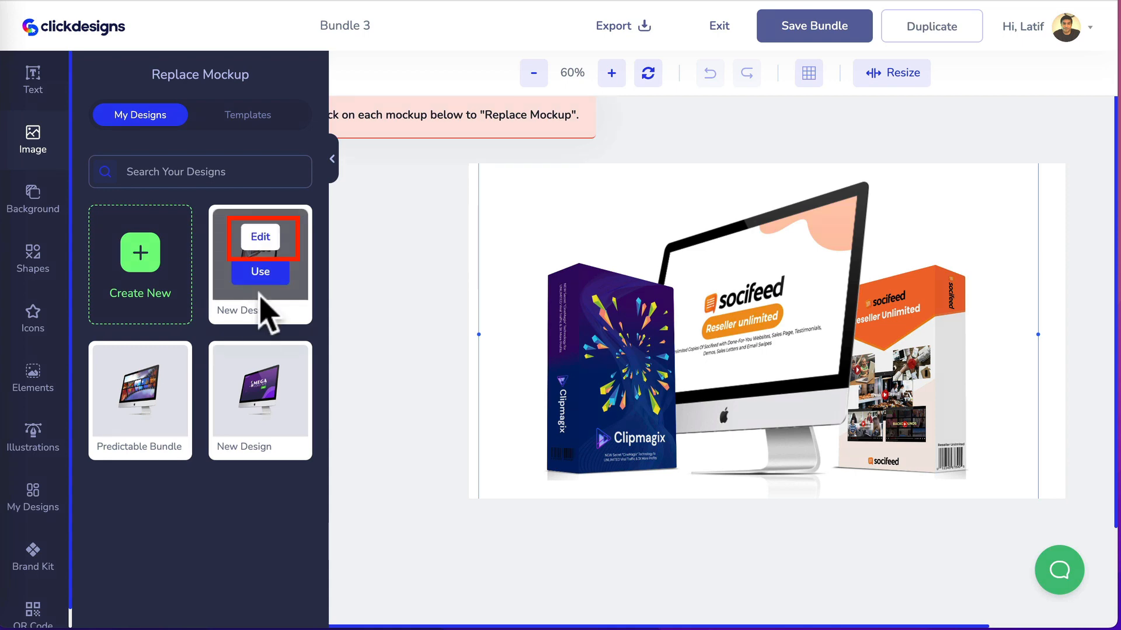
left_click(260, 237)
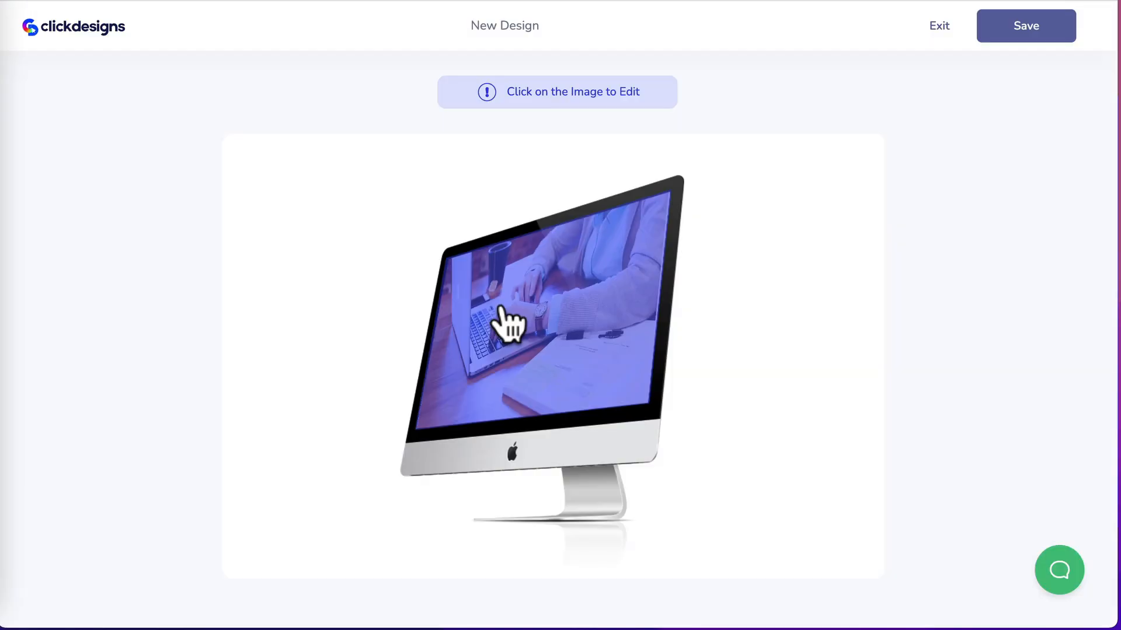
left_click(510, 322)
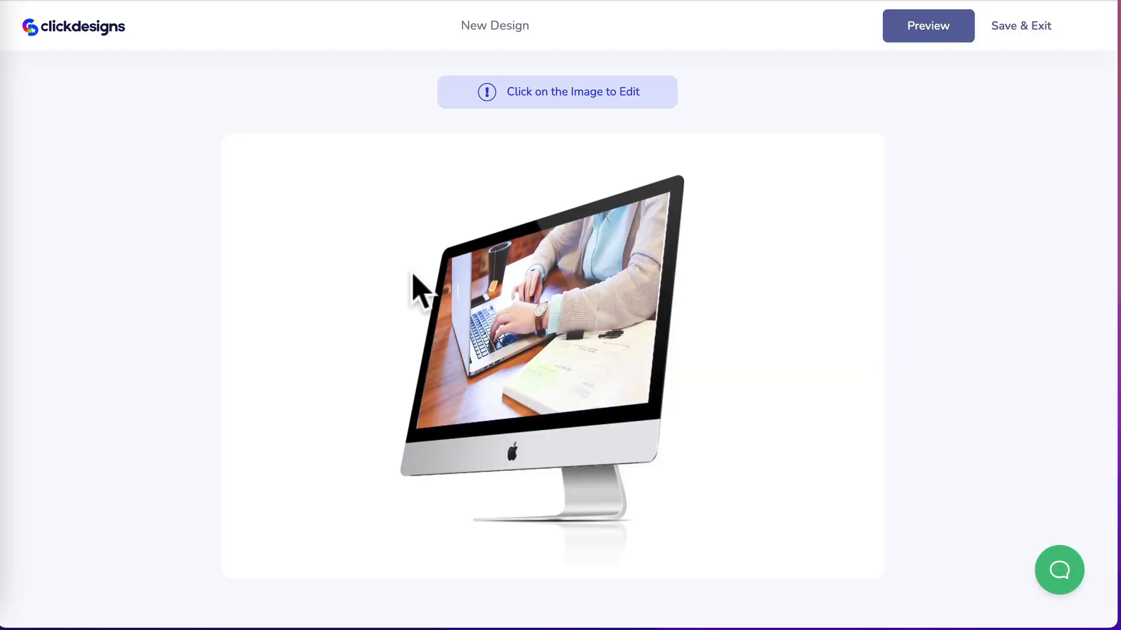
Step: Place the colourful ClickDesigns logo from My Images at the lower left of the laptop photo and save it
left_click(529, 322)
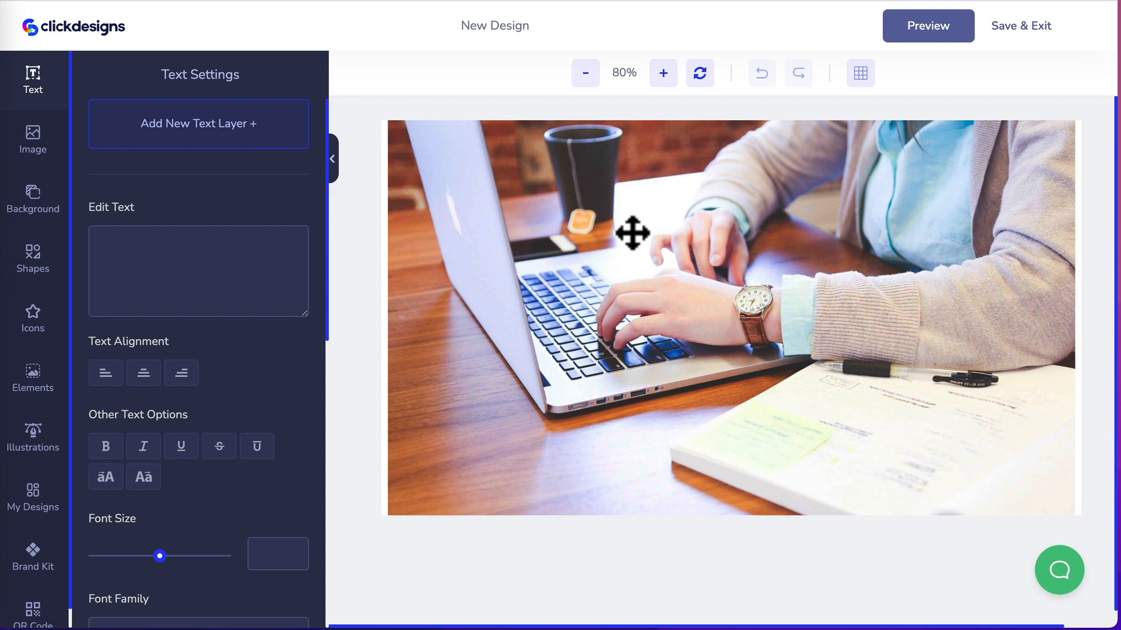
mouse_move(709, 239)
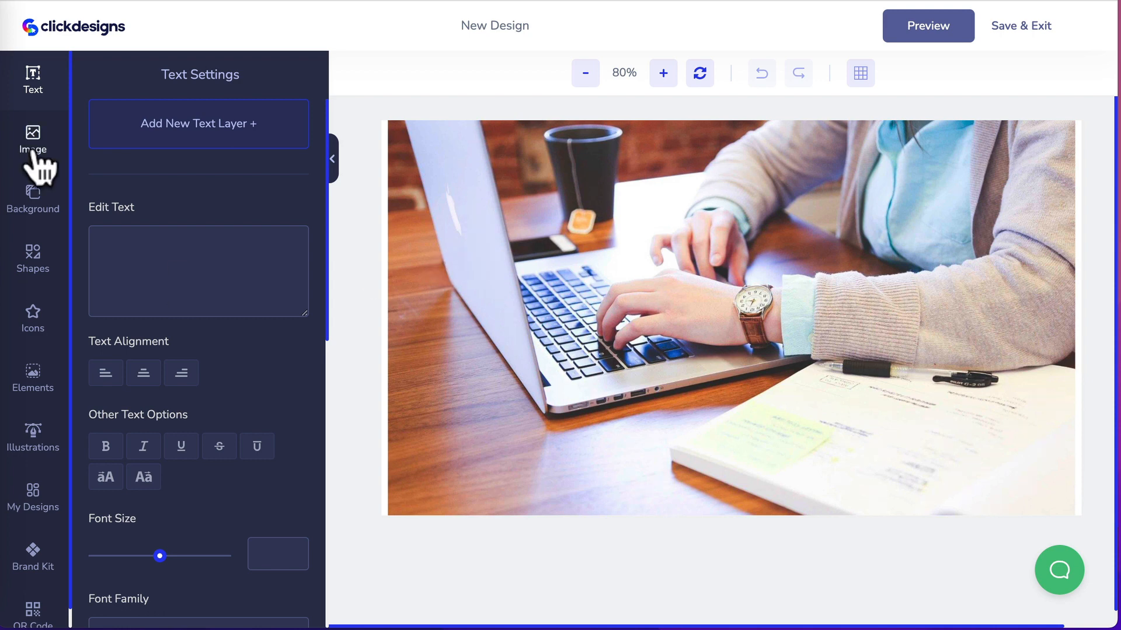
left_click(32, 139)
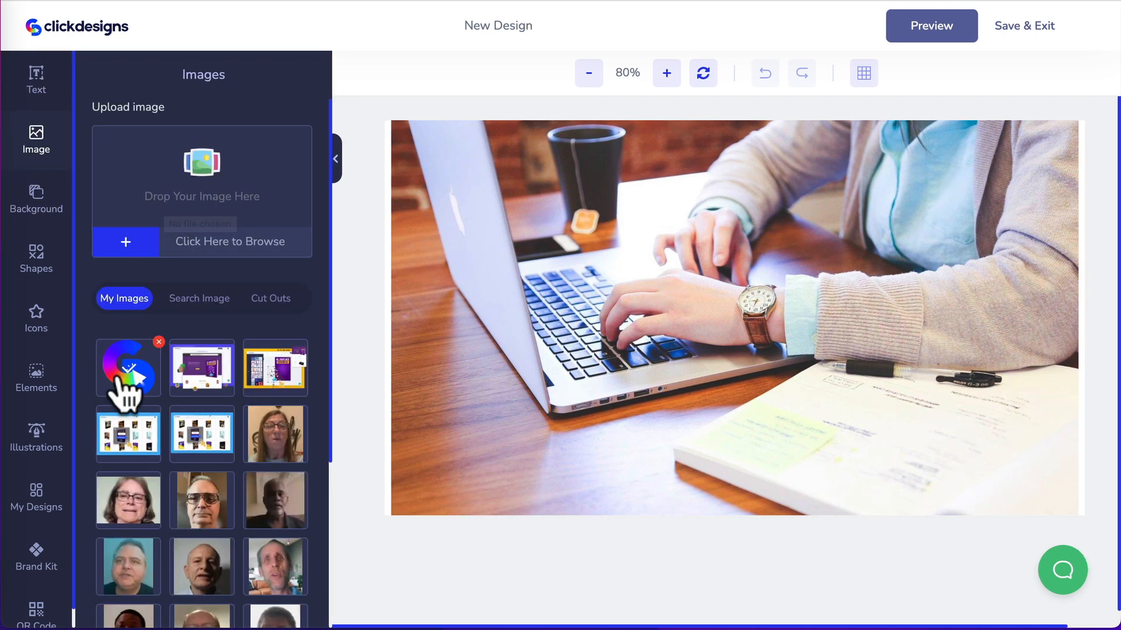
mouse_move(128, 386)
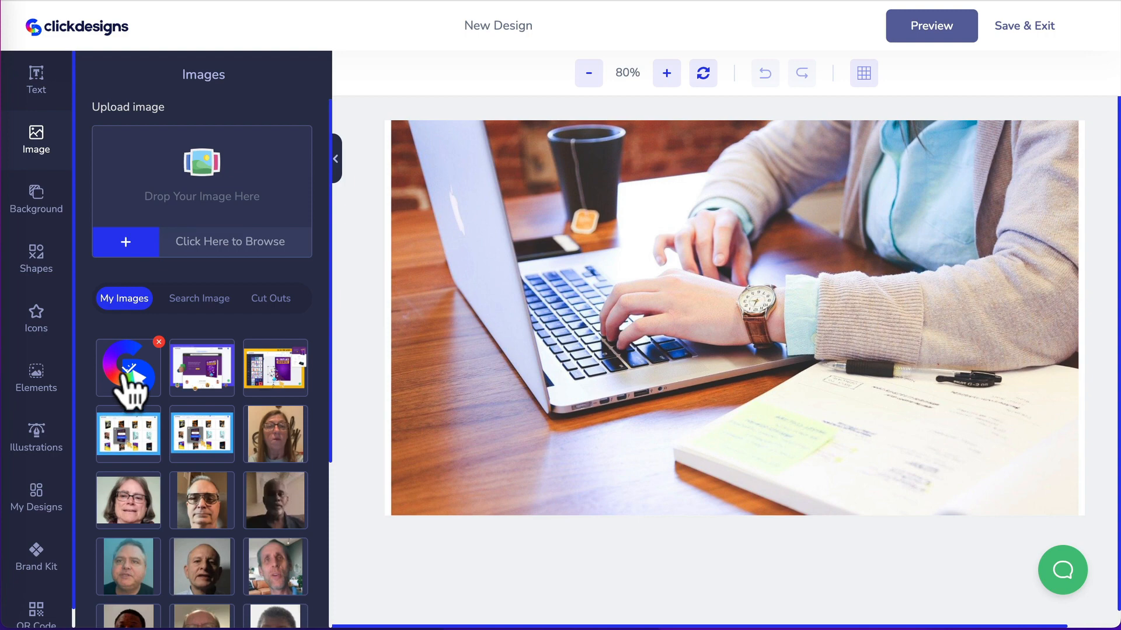
left_click(127, 367)
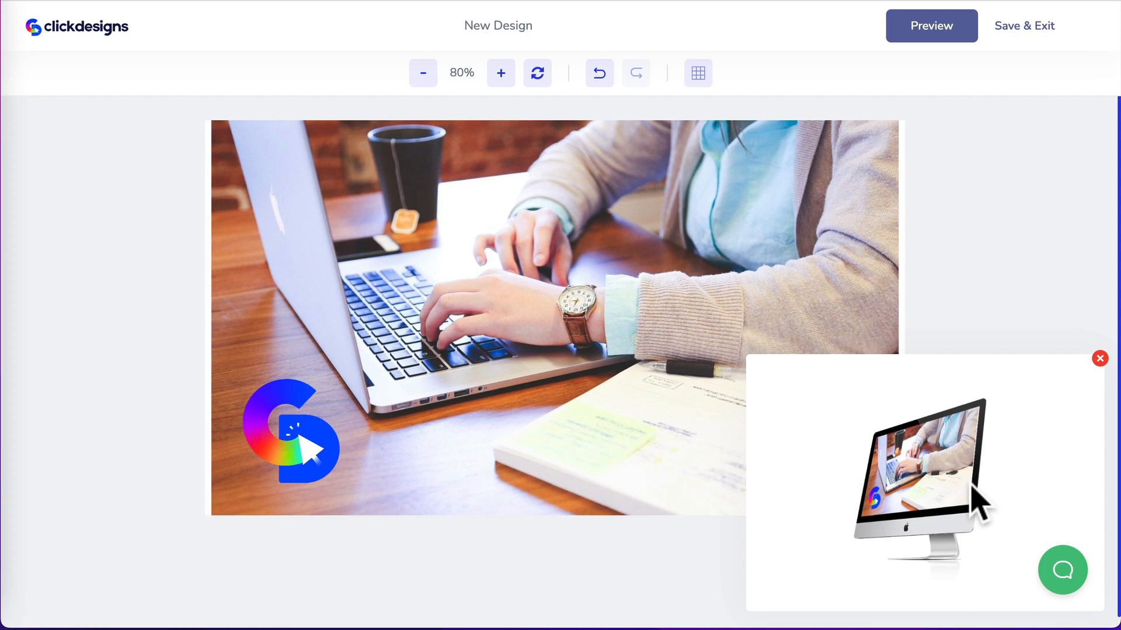
left_click(931, 26)
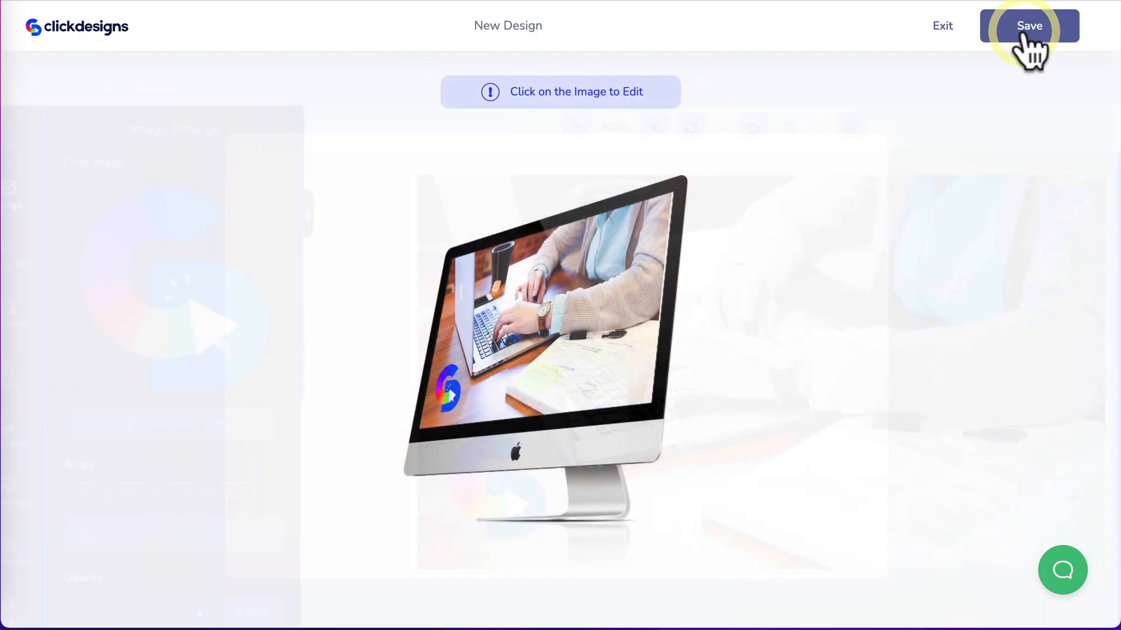
Step: Save the logo-stamped monitor, use it as the bundle's central monitor, and select the right Socifeed box
left_click(1027, 26)
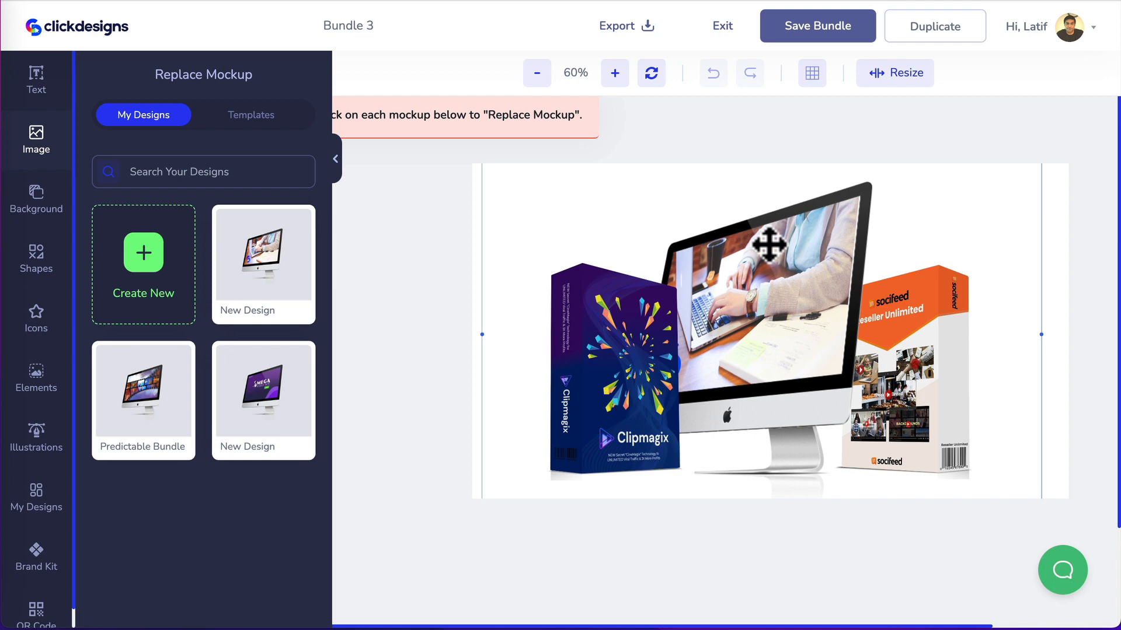
left_click(768, 243)
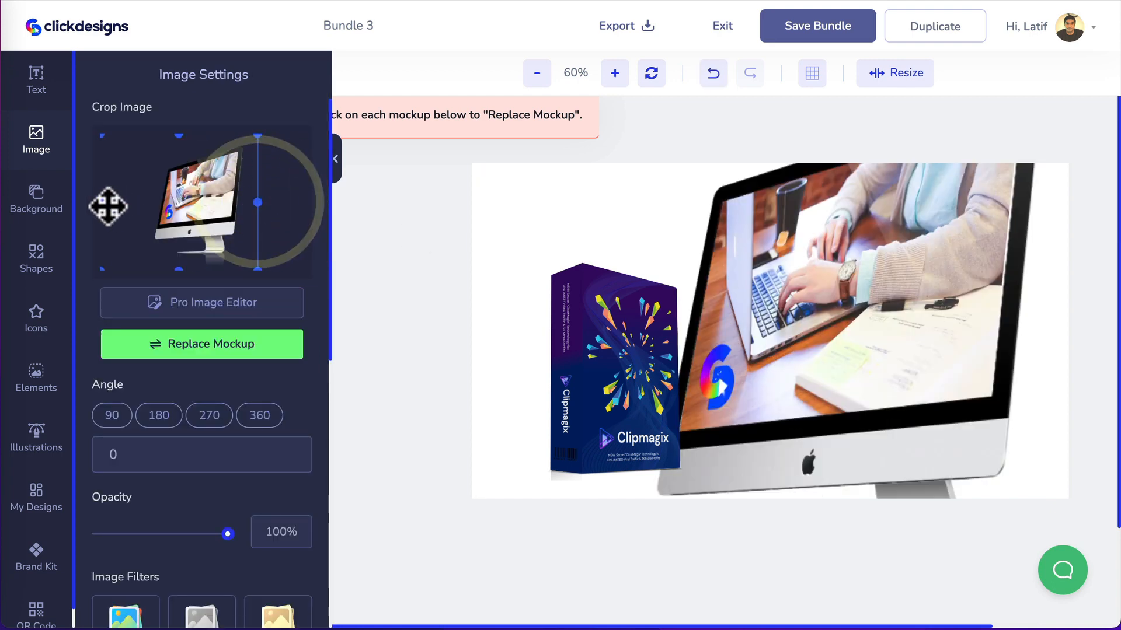
left_click(36, 198)
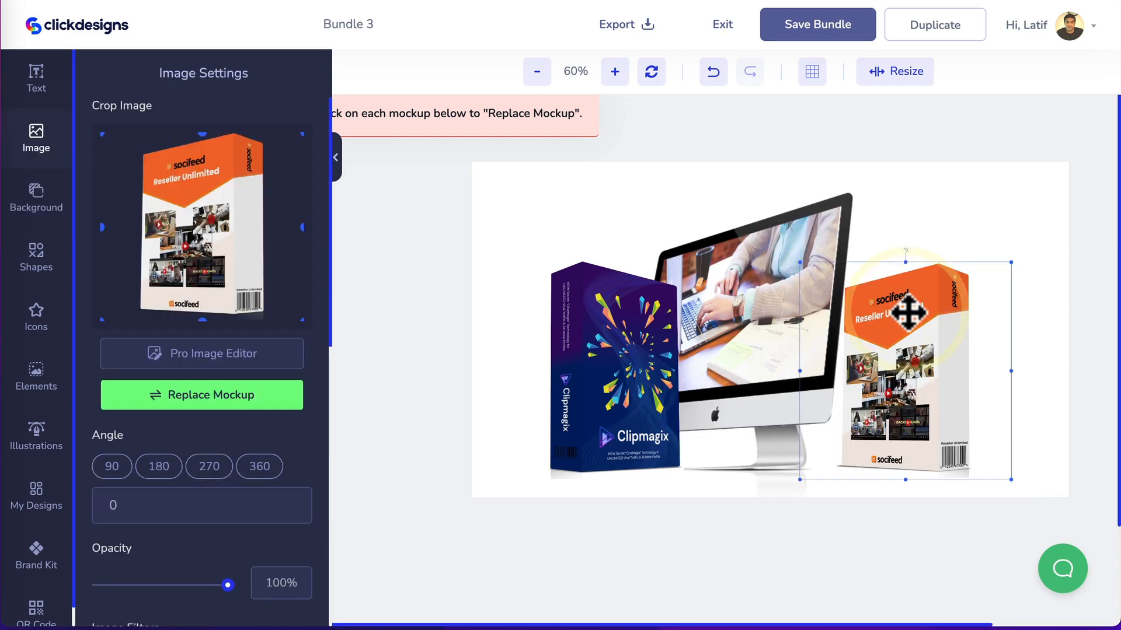
Step: Create a new box mockup for the Socifeed box and start a blank design for its #1 front face
left_click(201, 394)
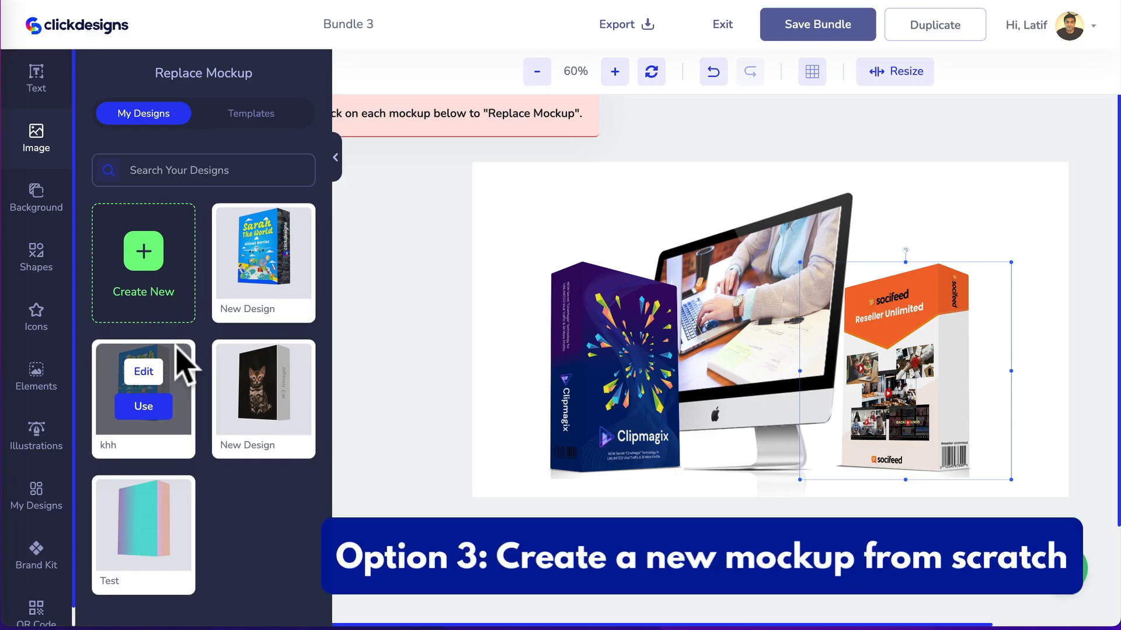
mouse_move(143, 293)
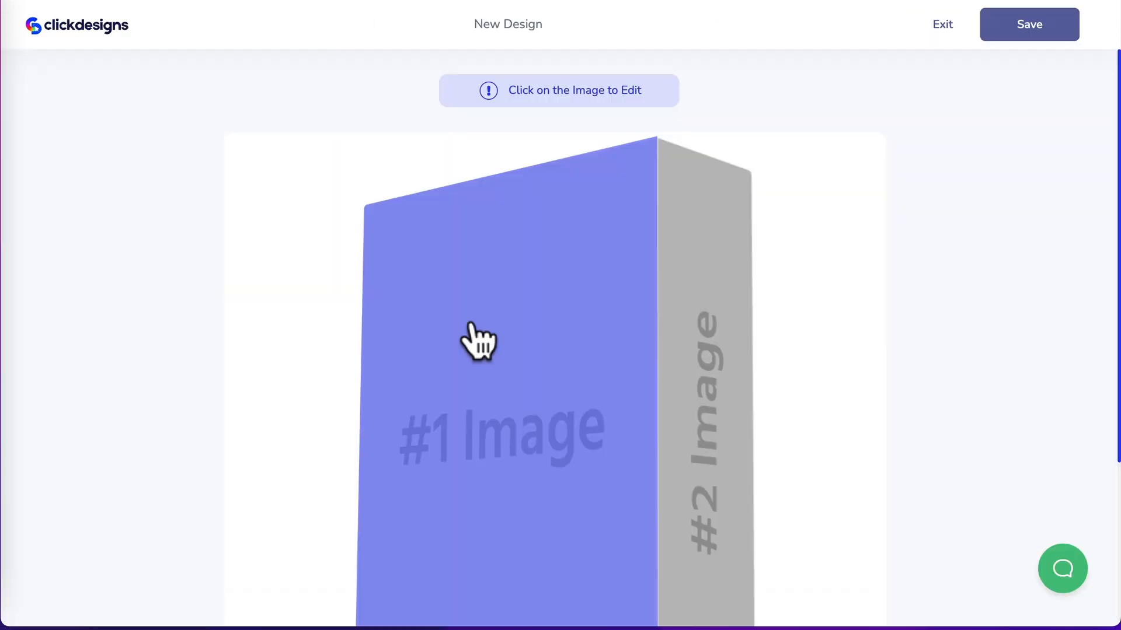
left_click(477, 342)
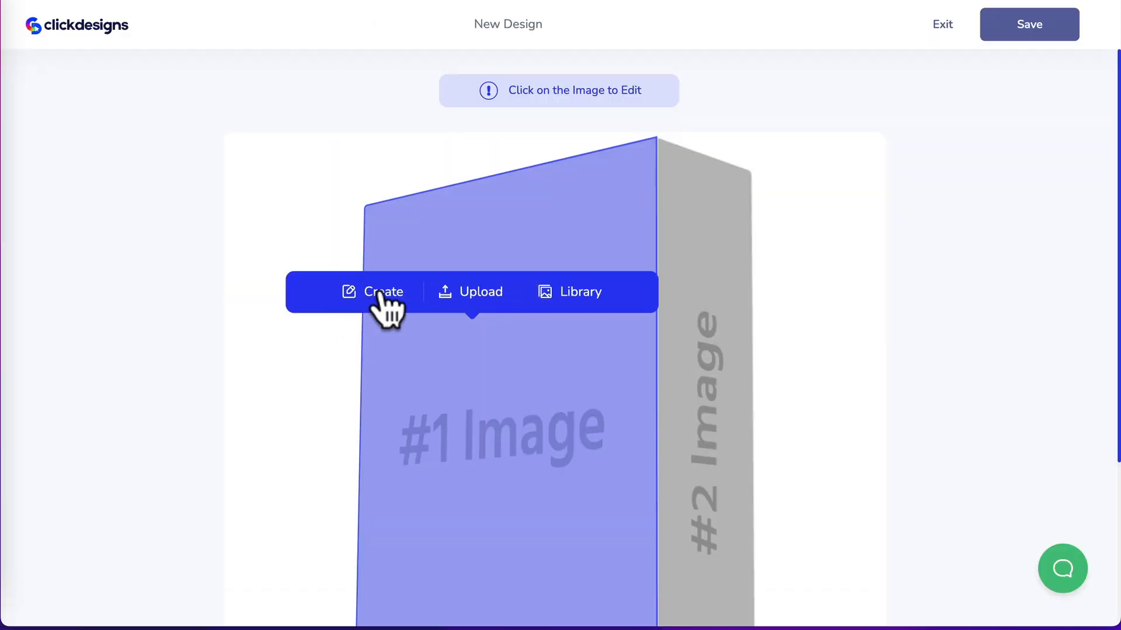
left_click(383, 291)
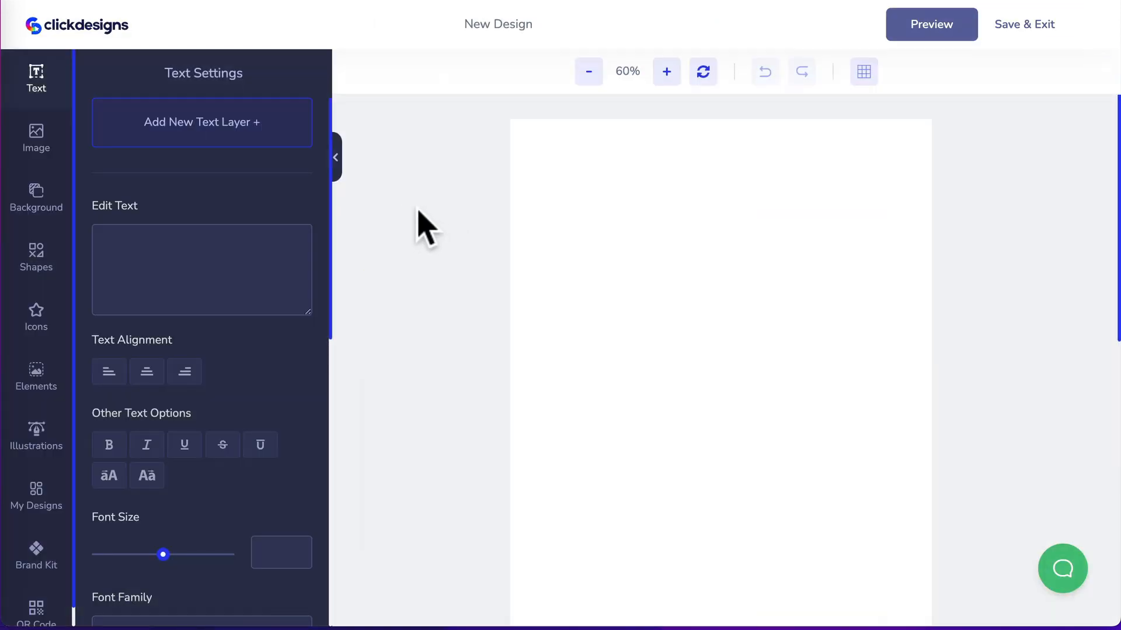
Step: Fill the front face with the Logo Designs and Digital Device Mockups two-banner image and save it
left_click(36, 138)
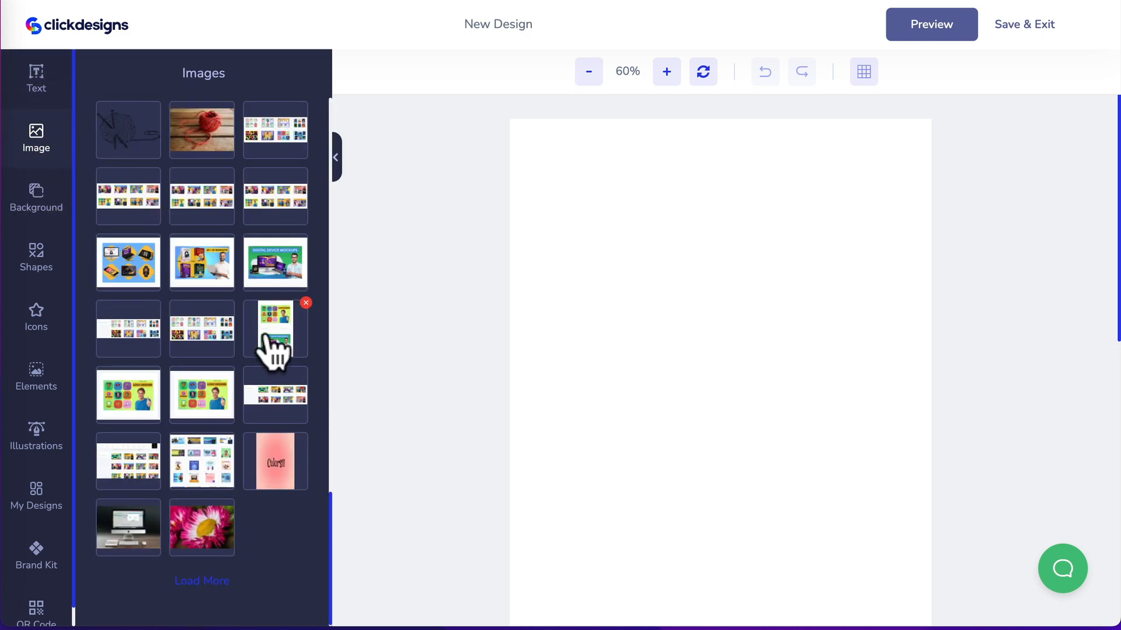
left_click(276, 328)
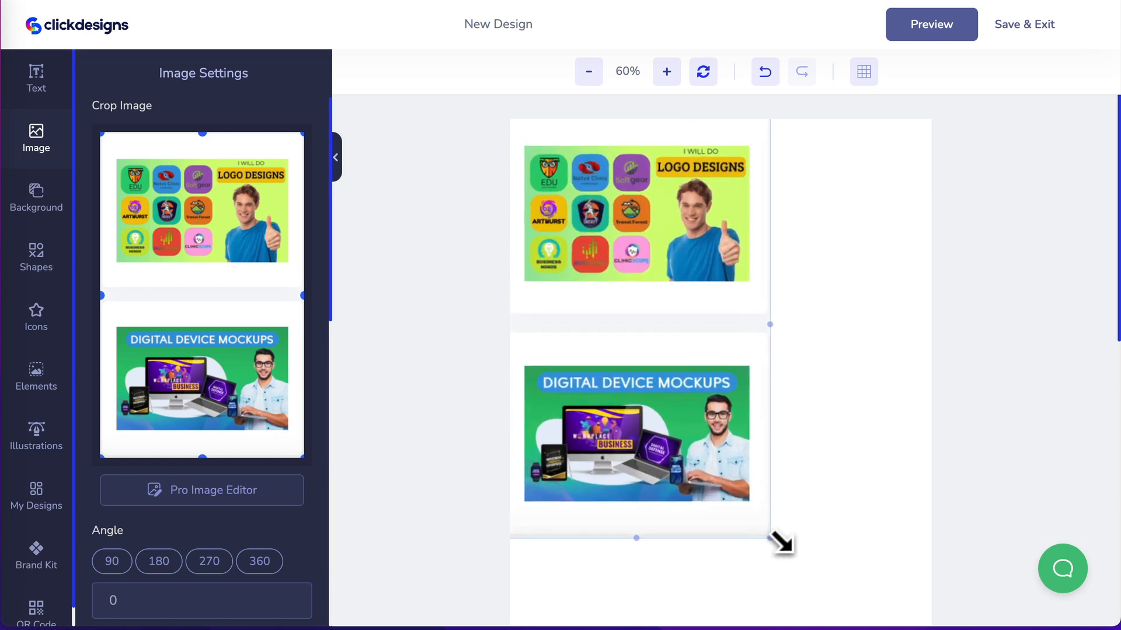
left_click(587, 71)
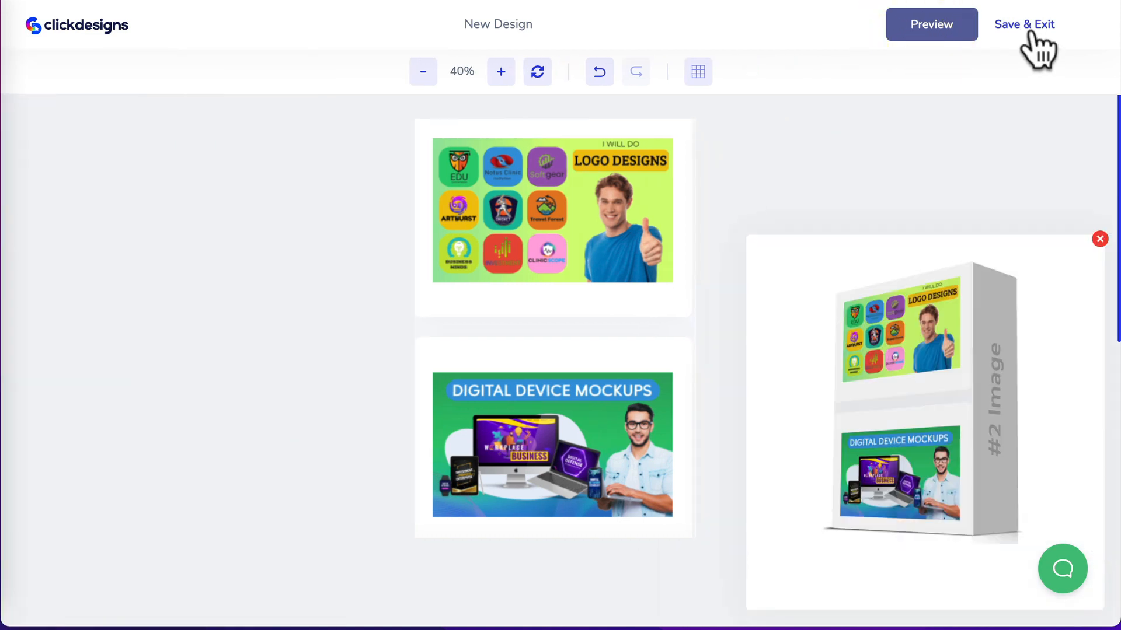
left_click(552, 207)
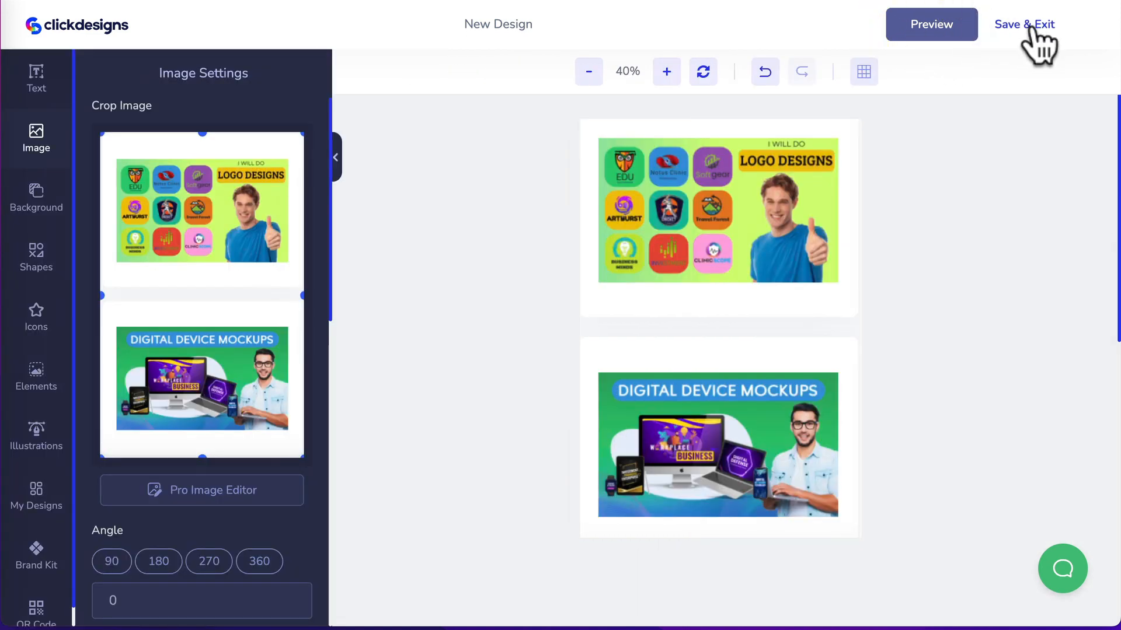
Step: Colour the box's side face light blue, put the new box in place of the Socifeed box, and exit the bundle
left_click(930, 23)
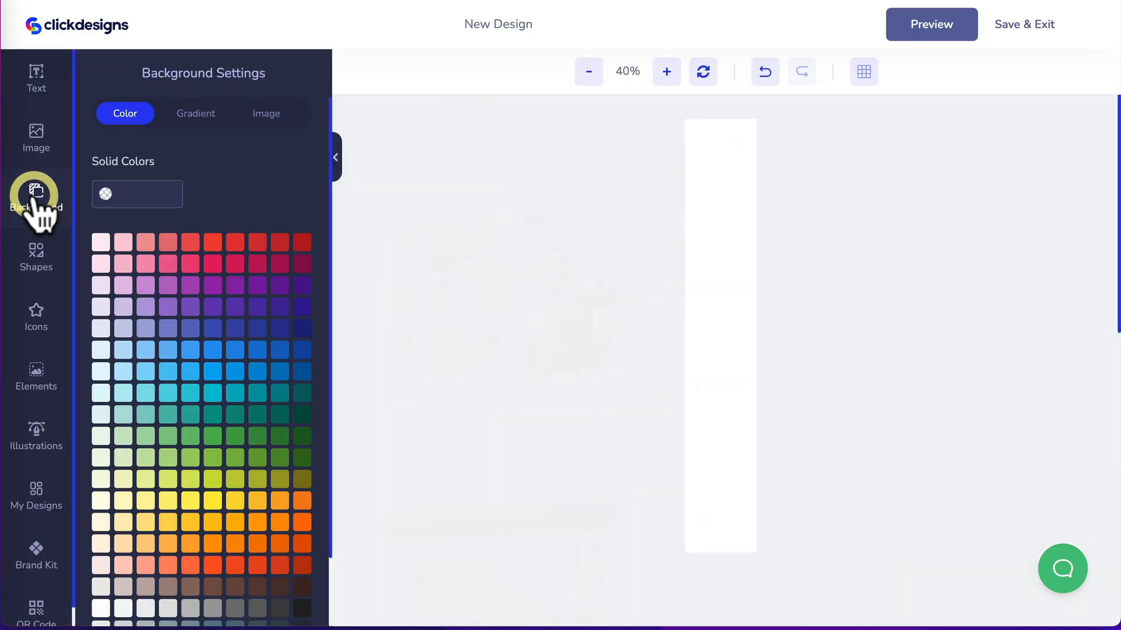
left_click(123, 349)
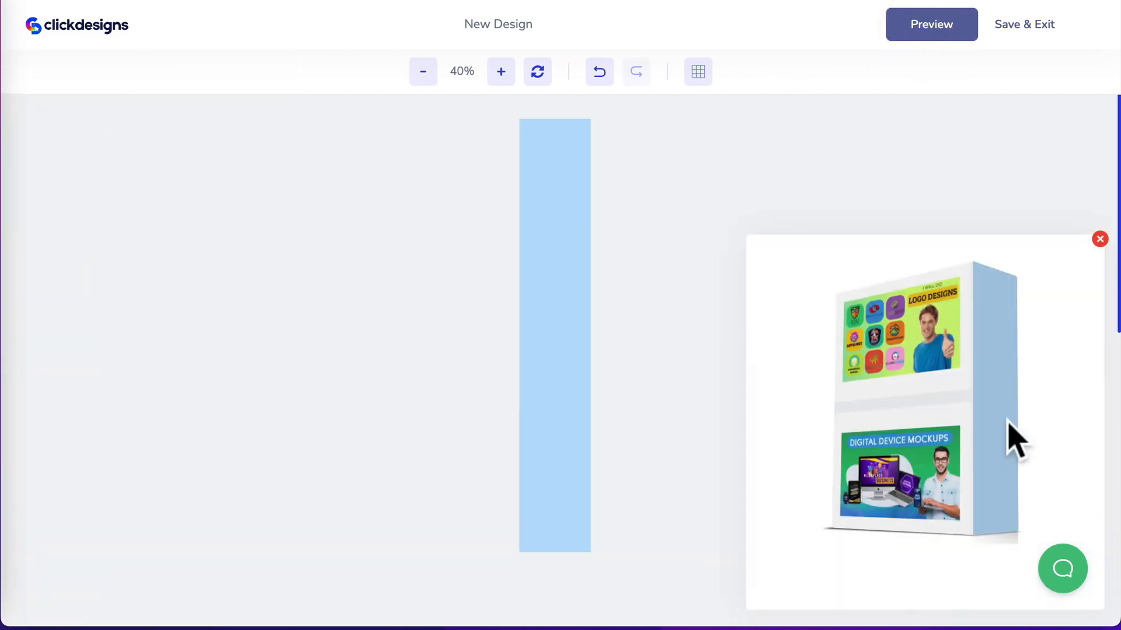
mouse_move(1024, 24)
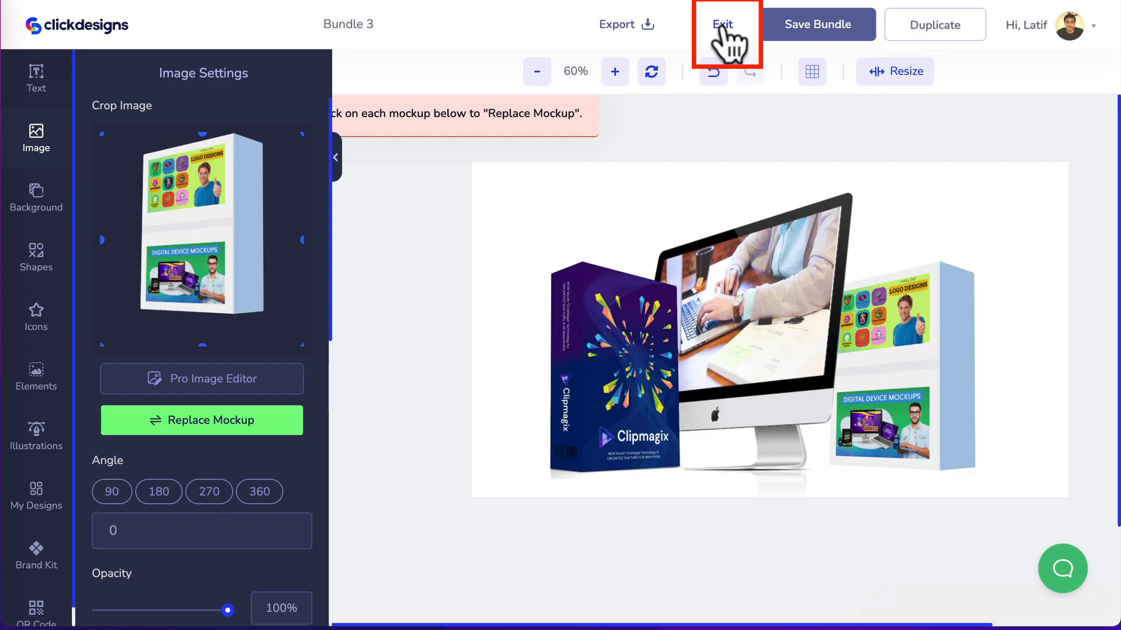
left_click(724, 25)
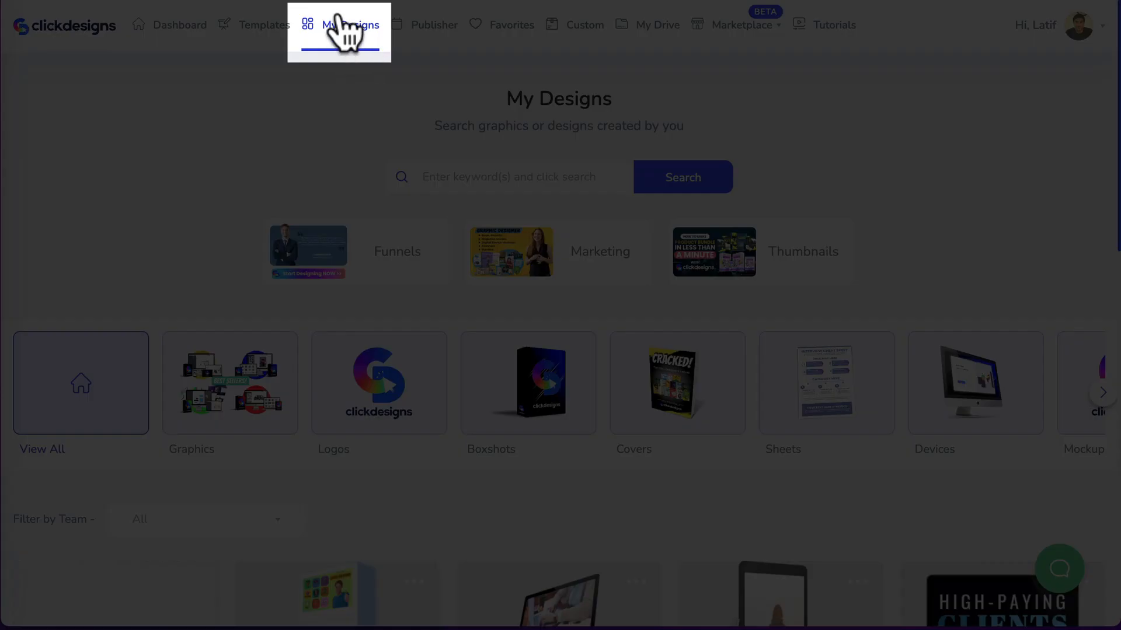
mouse_move(384, 145)
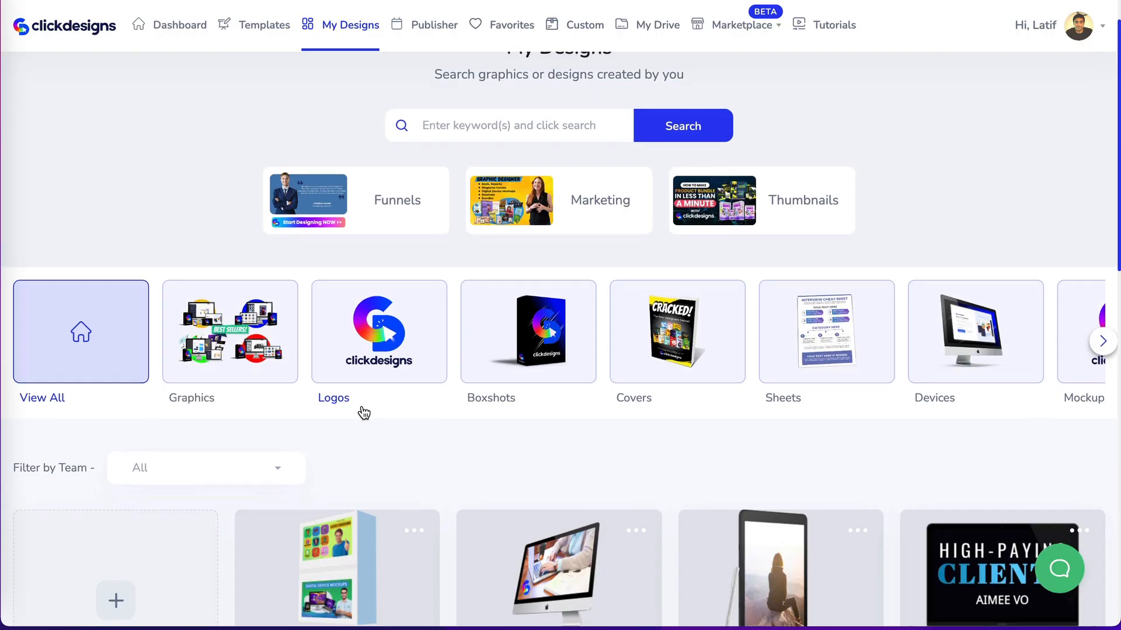
Step: Browse My Designs' category carousel to the Bundles category with its Group Shots listings
scroll("down", 3)
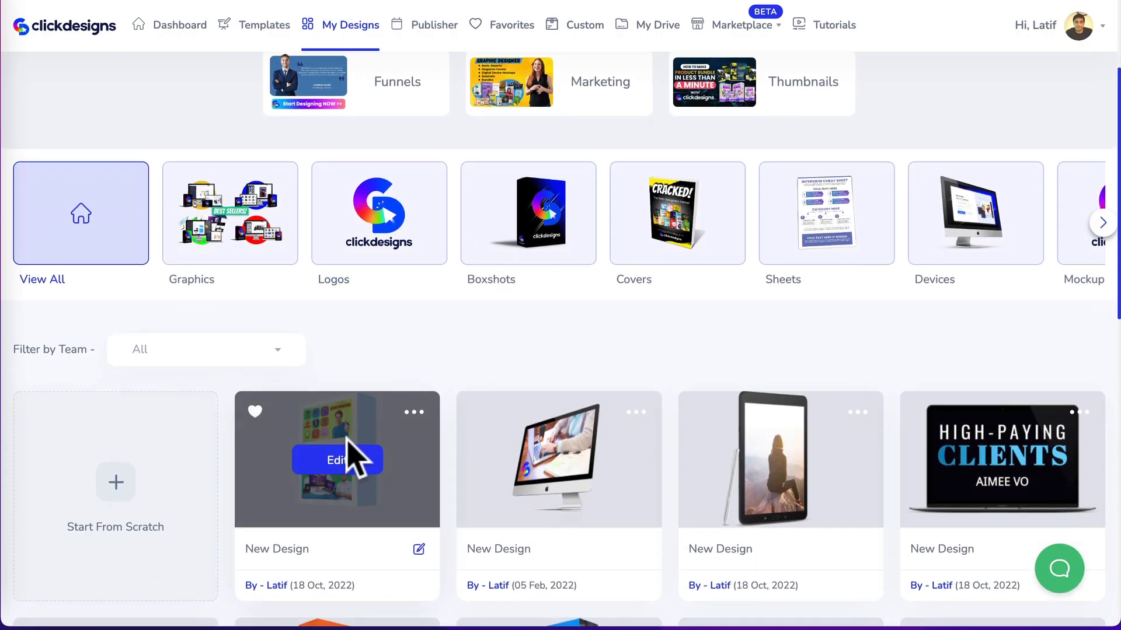
mouse_move(615, 432)
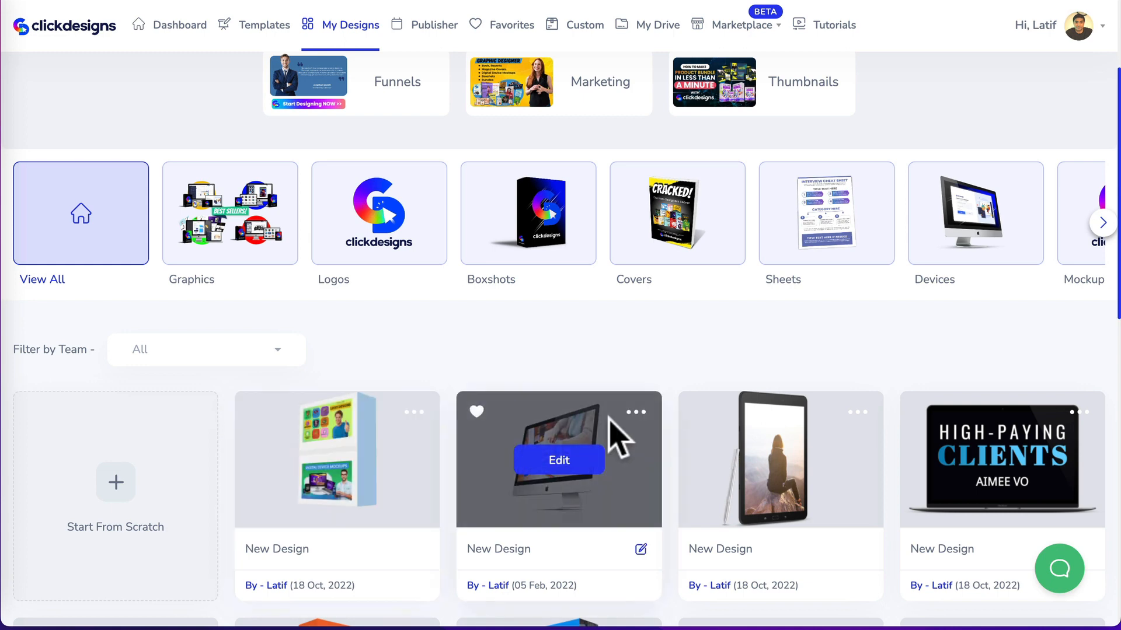
left_click(1103, 221)
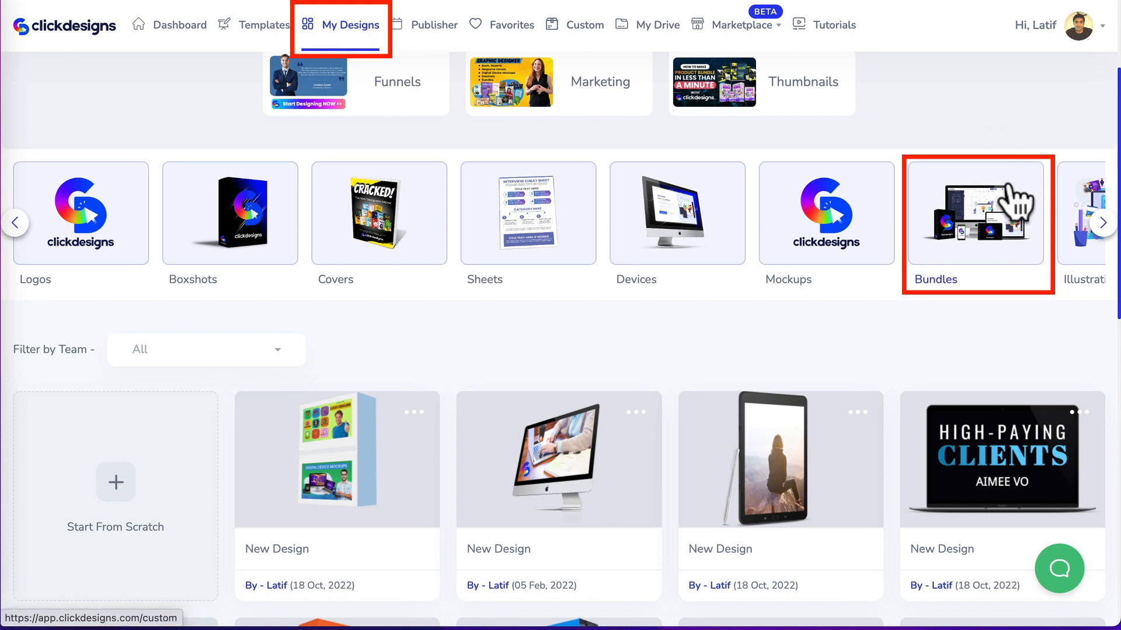
left_click(978, 213)
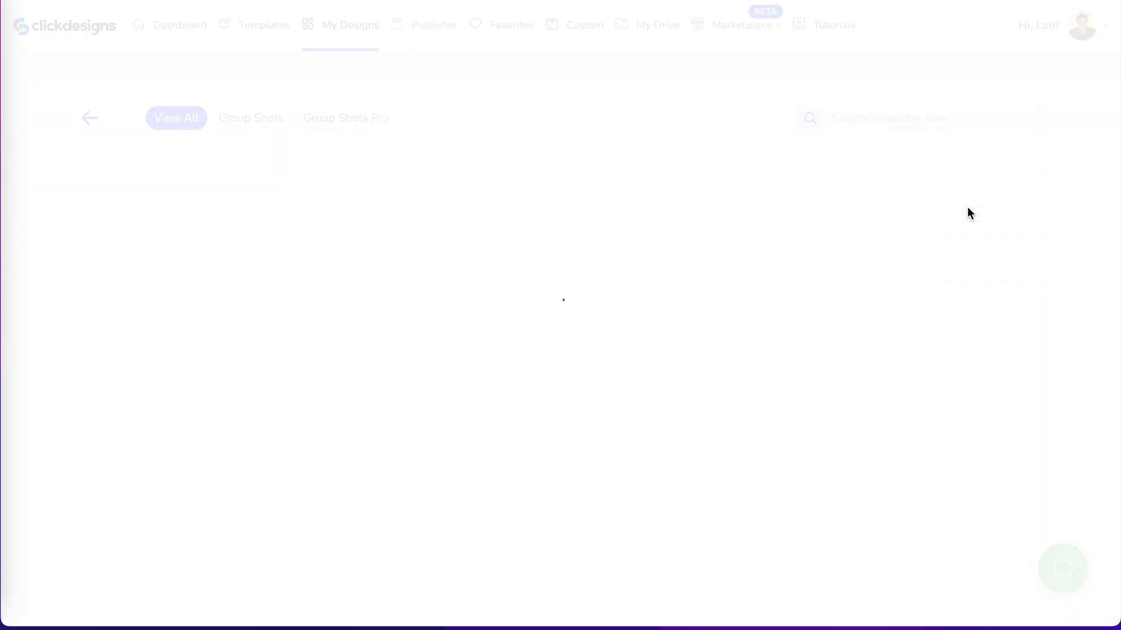